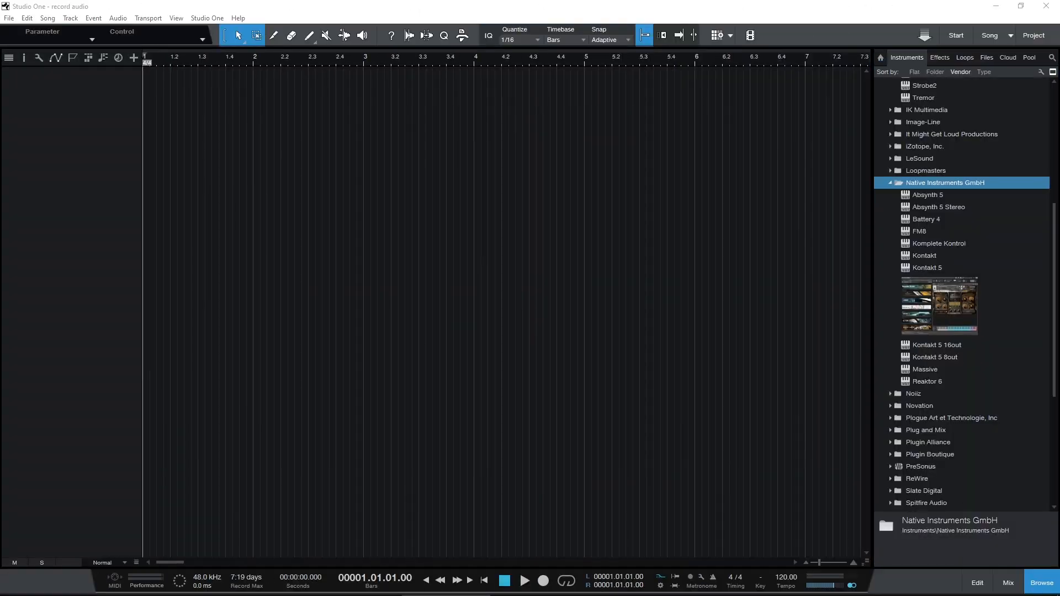
Step: Add Kontakt 5 as an instrument track in Studio One and start recording
{"action": "double_click", "coordinate": [926, 267]}
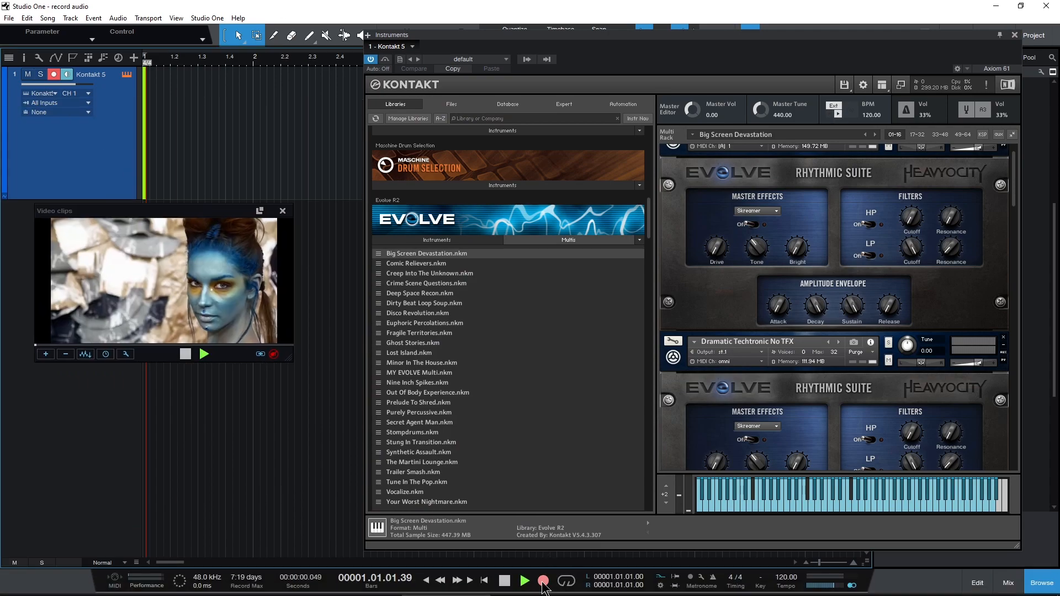
{"action": "left_click", "coordinate": [523, 580]}
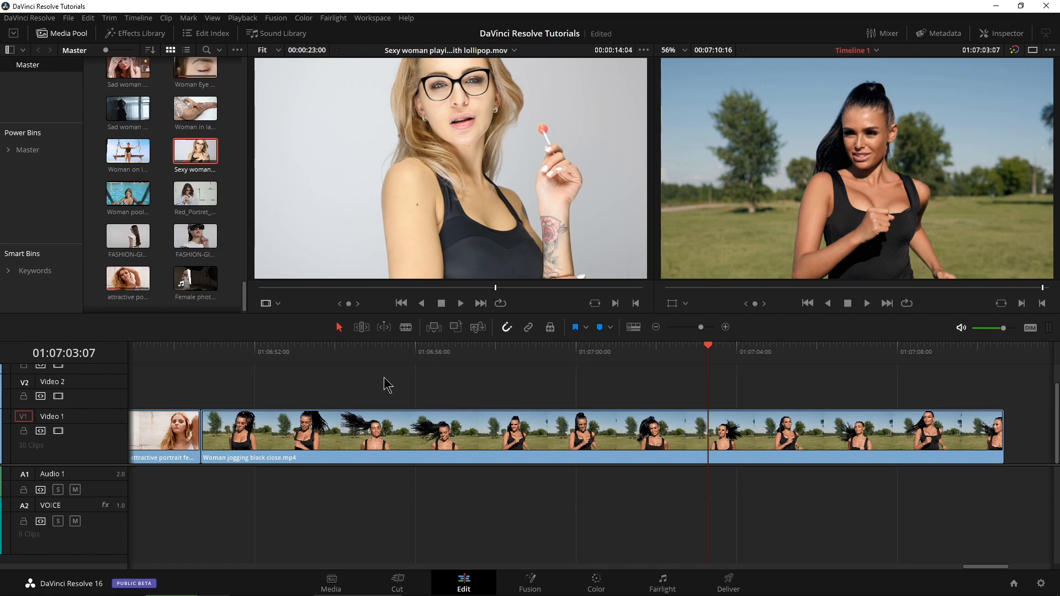
Step: Switch to the Fairlight page and bring up the track options beside VOICE
{"action": "left_click", "coordinate": [662, 583]}
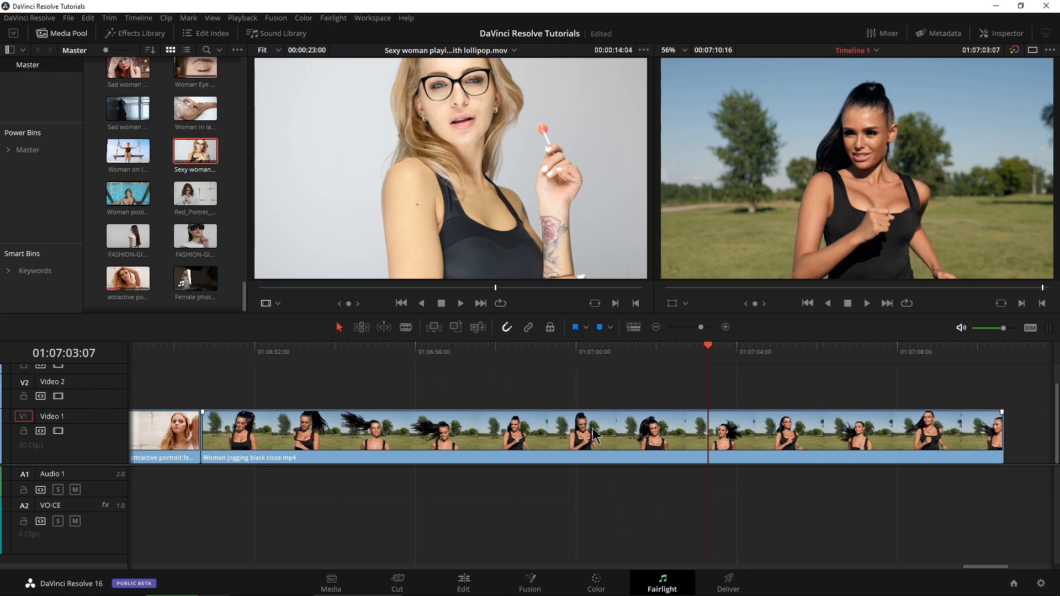
{"action": "left_click", "coordinate": [660, 583]}
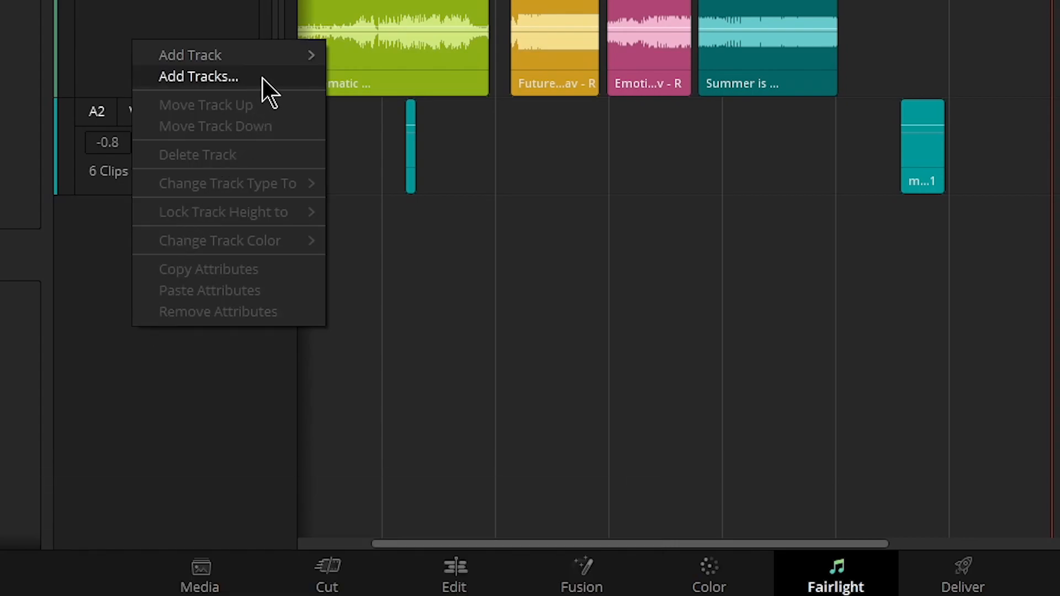
Step: Add 2 stereo audio tracks inserted below VOICE
{"action": "left_click", "coordinate": [198, 76]}
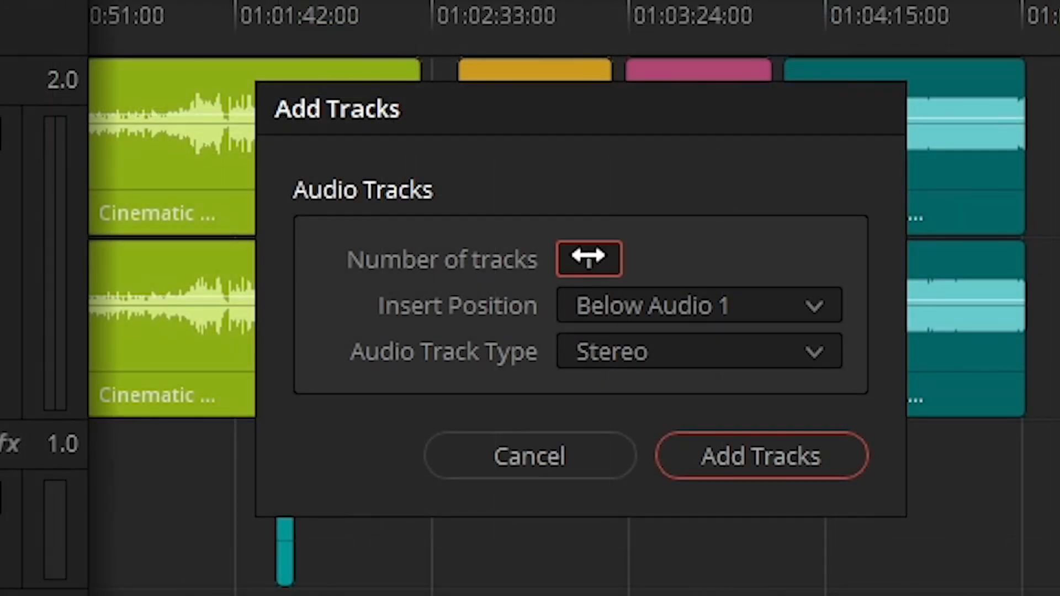
{"action": "left_click", "coordinate": [697, 304]}
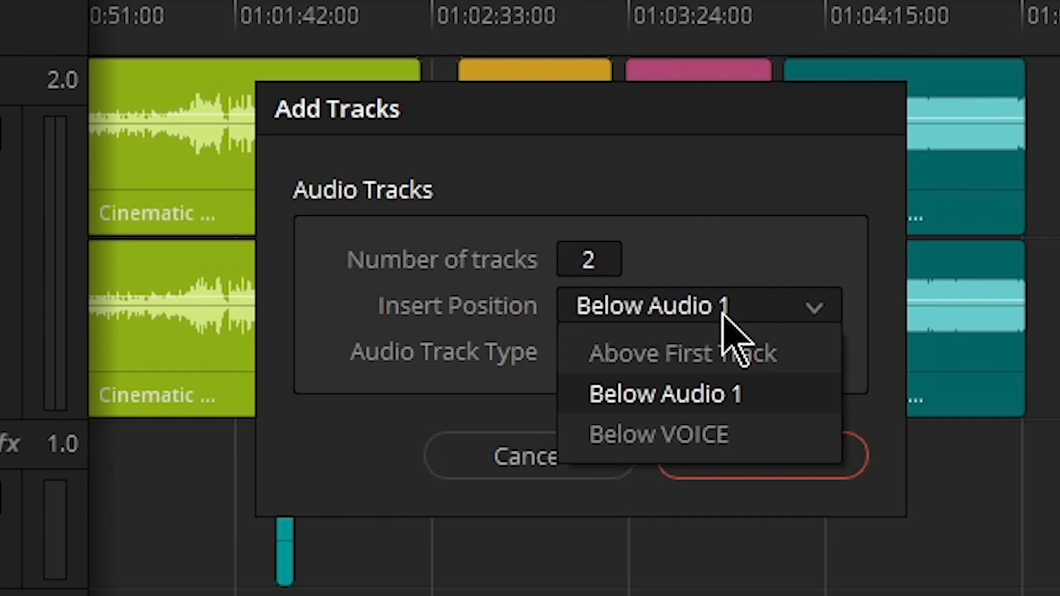
{"action": "left_click", "coordinate": [657, 434]}
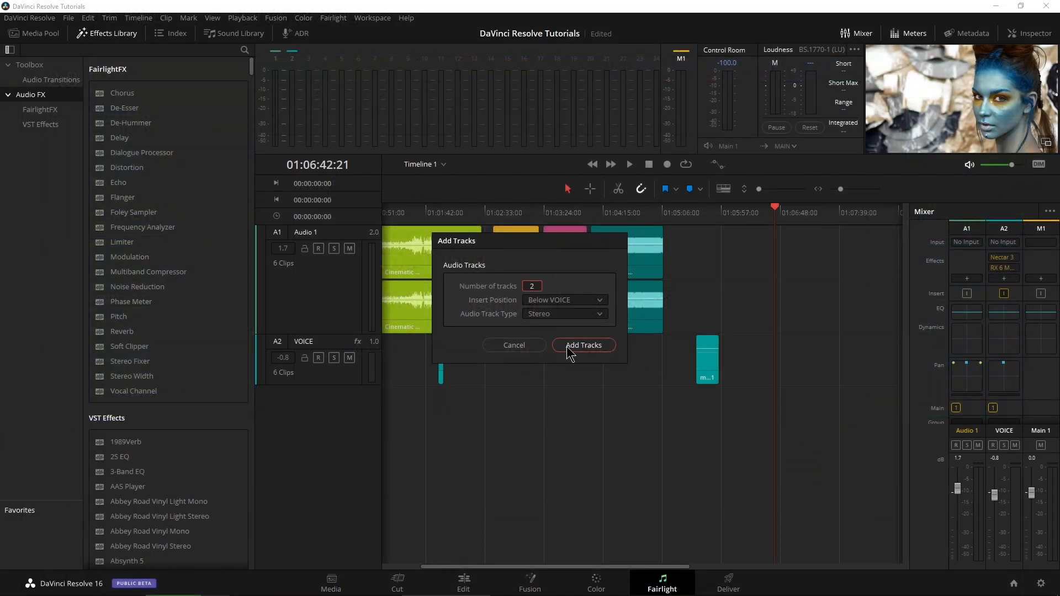
{"action": "left_click", "coordinate": [583, 344]}
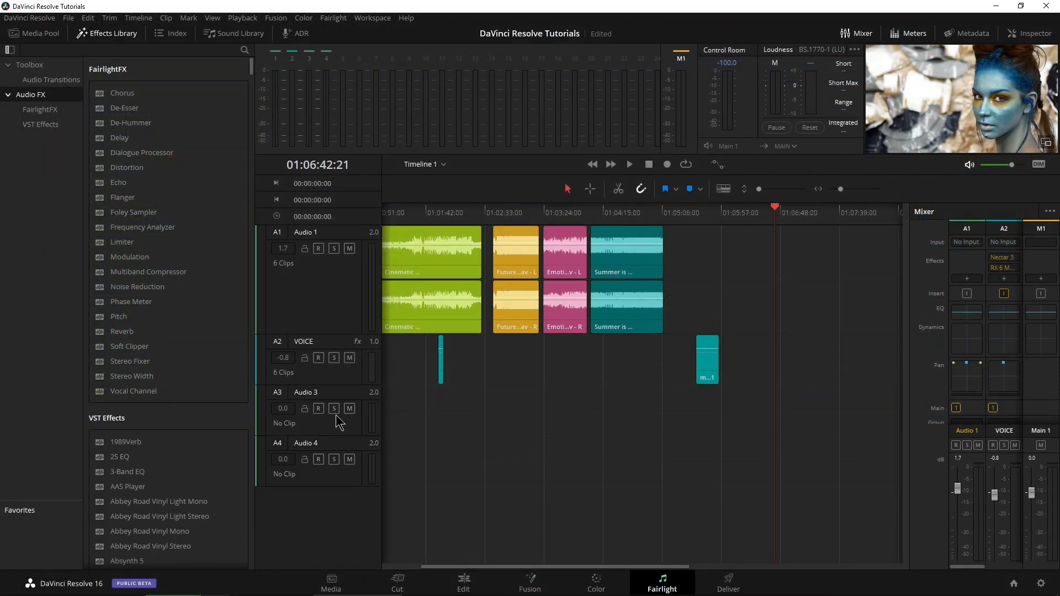
Step: Rename the new tracks A3 and A4 to KONTAKT and RECORD
{"action": "double_click", "coordinate": [306, 392]}
{"action": "type", "text": "KONTAKT"}
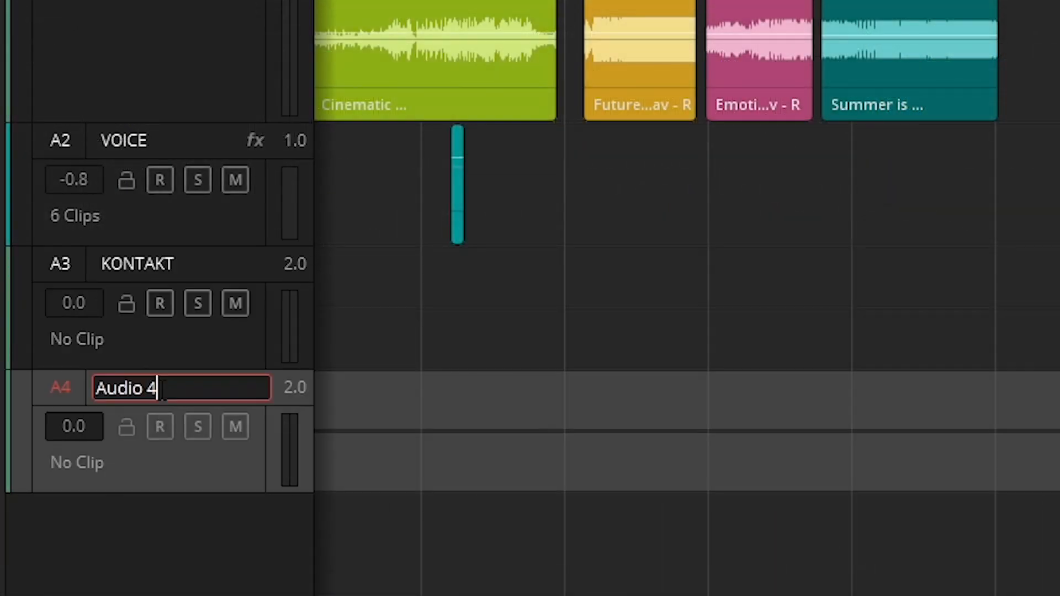
{"action": "key", "text": "ctrl+a"}
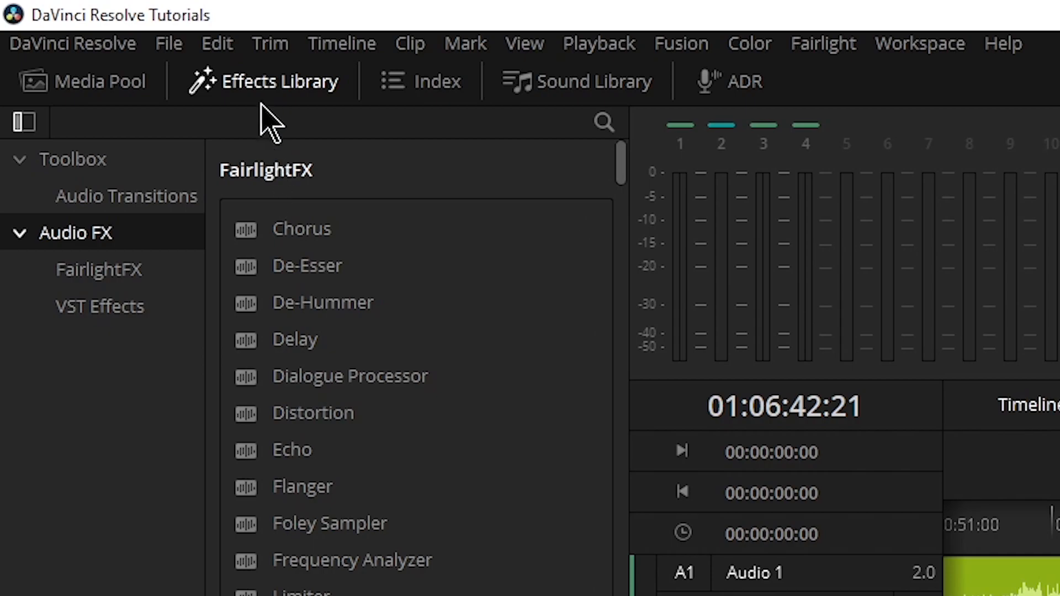
Step: Drop Kontakt 5 from the Effects Library onto the KONTAKT track and show its window
{"action": "left_click", "coordinate": [98, 306]}
{"action": "type", "text": "kont"}
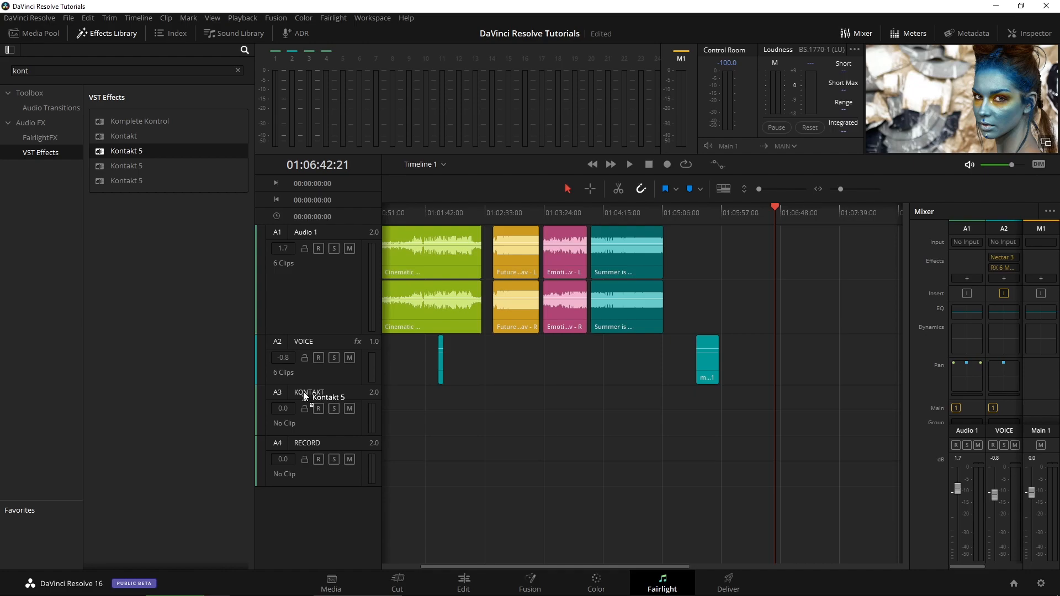
{"action": "double_click", "coordinate": [126, 151]}
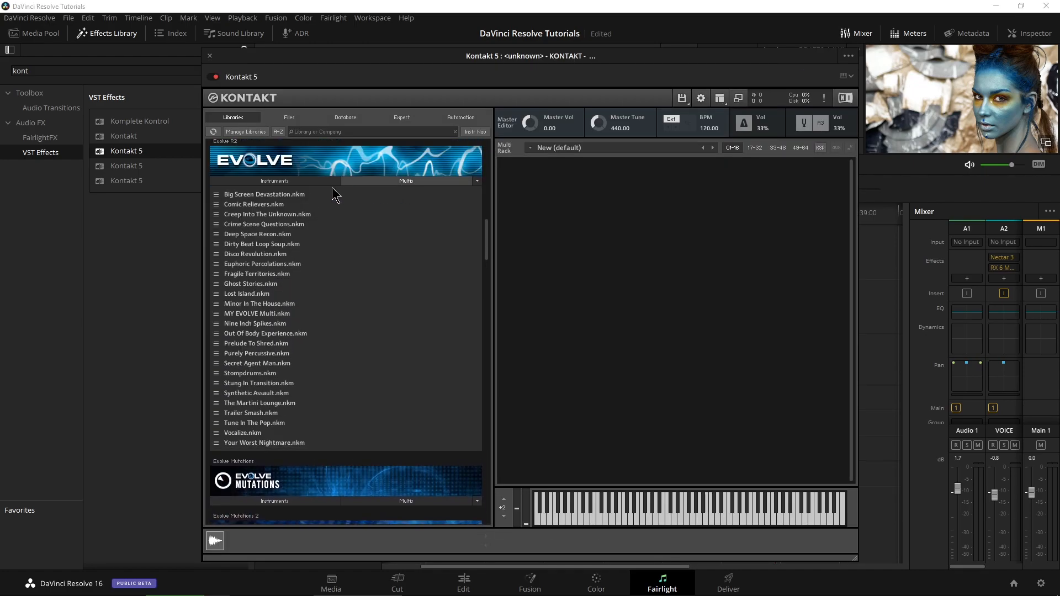
Step: Load Big Screen Devastation from Evolve R2 Multis, replacing the rack, and audition a note
{"action": "double_click", "coordinate": [263, 195]}
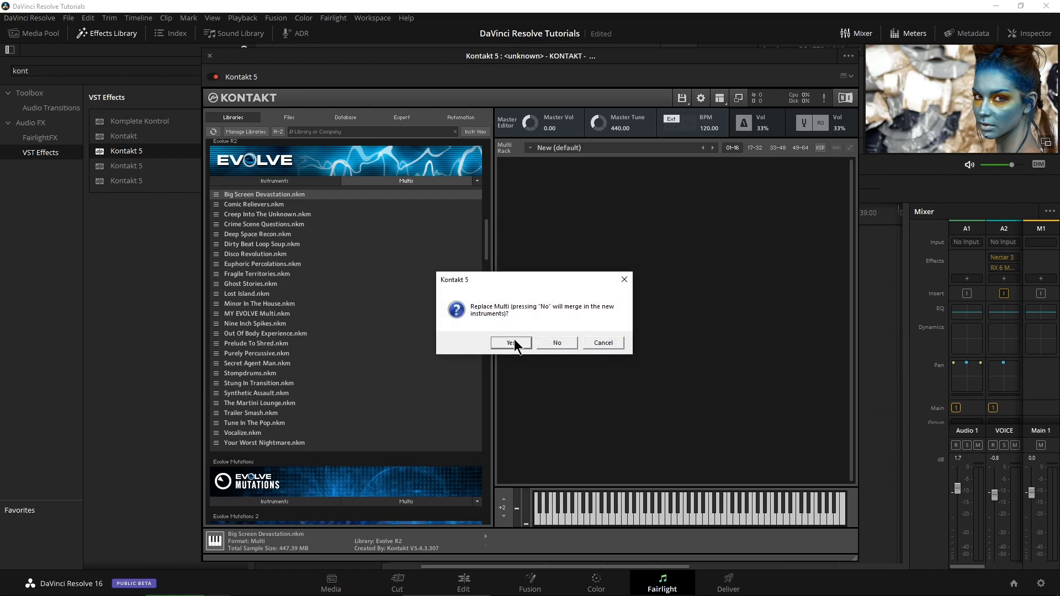
{"action": "left_click", "coordinate": [510, 343]}
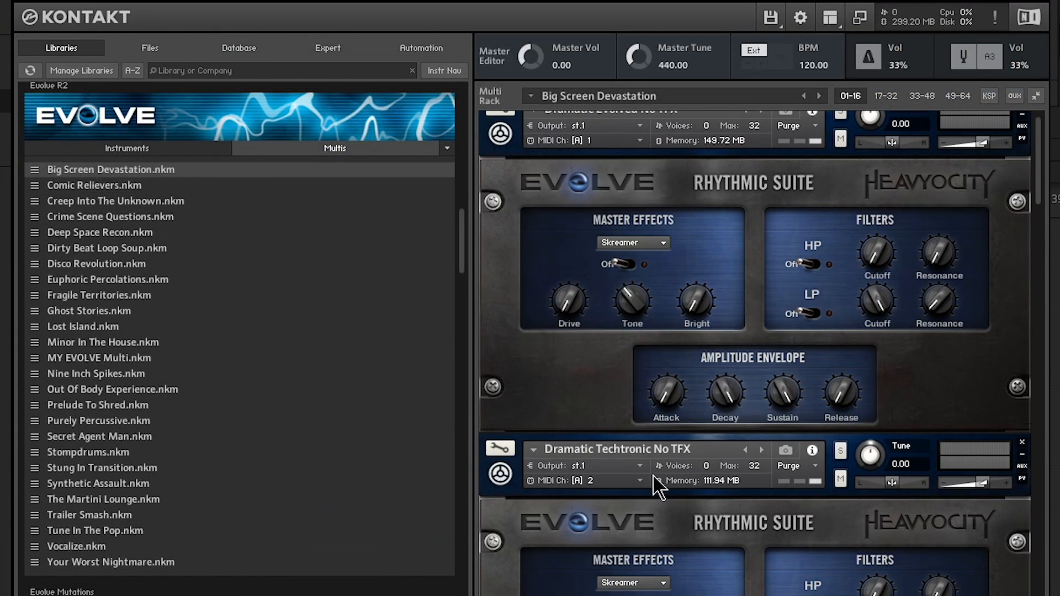
{"action": "scroll", "scroll_direction": "down", "scroll_amount": 3}
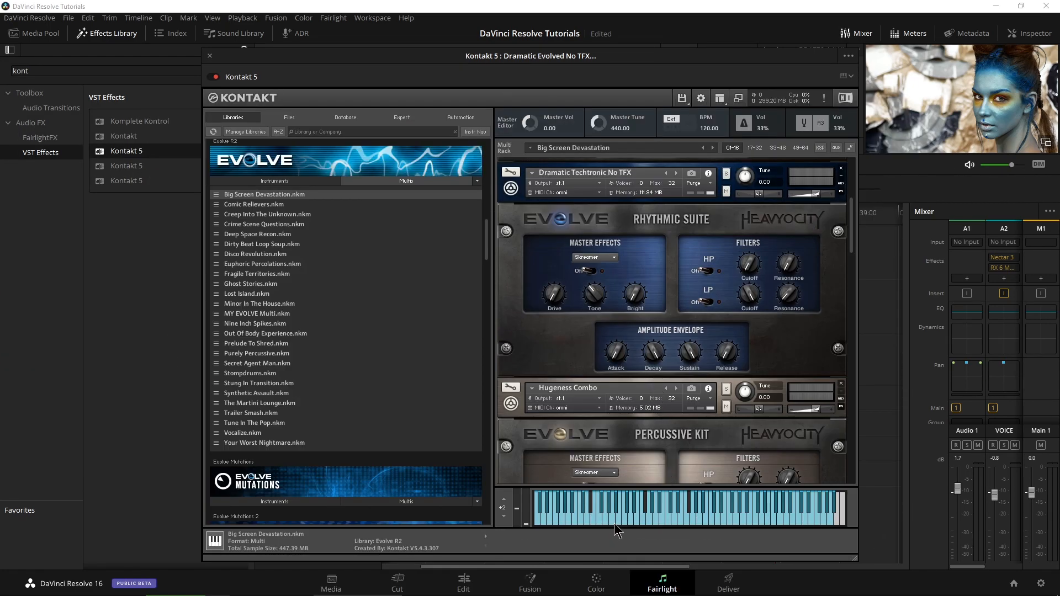
{"action": "left_click", "coordinate": [615, 510]}
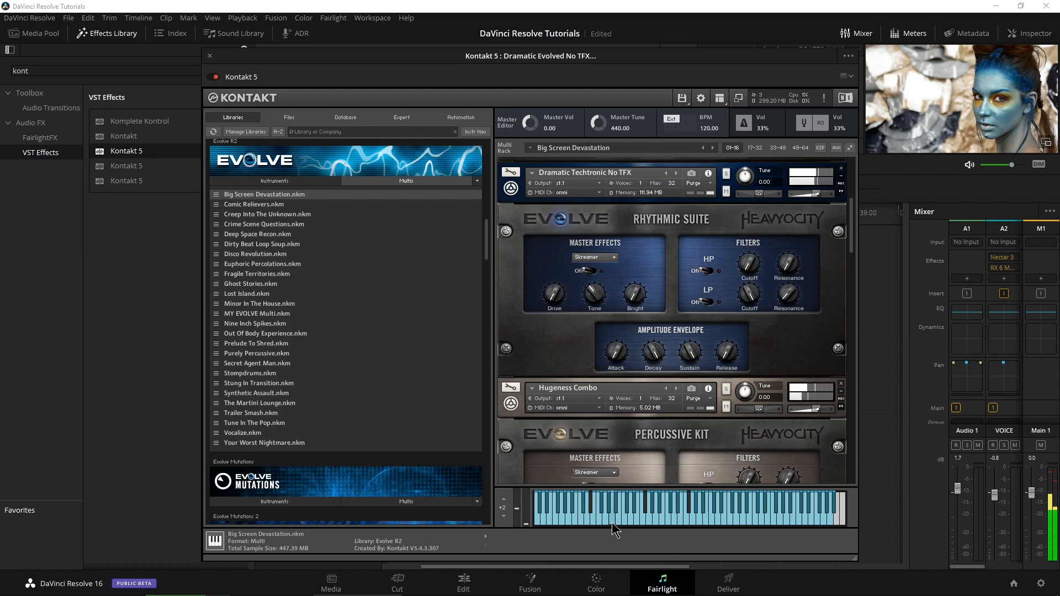
{"action": "mouse_move", "coordinate": [639, 532]}
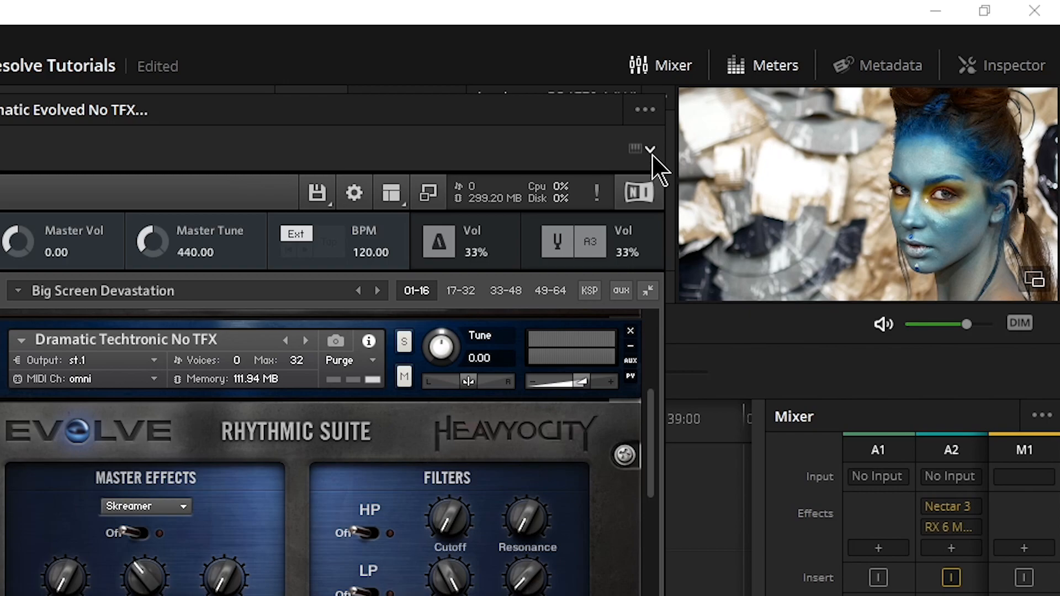
Step: Choose the keyboard controller as Kontakt's MIDI input and close the instrument window
{"action": "left_click", "coordinate": [650, 150]}
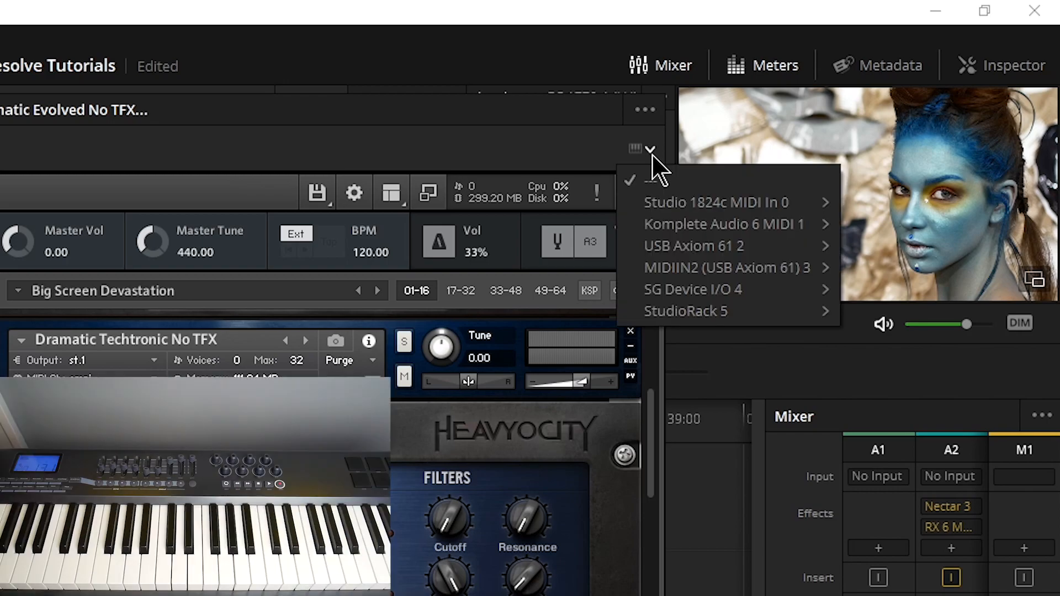
{"action": "mouse_move", "coordinate": [694, 245]}
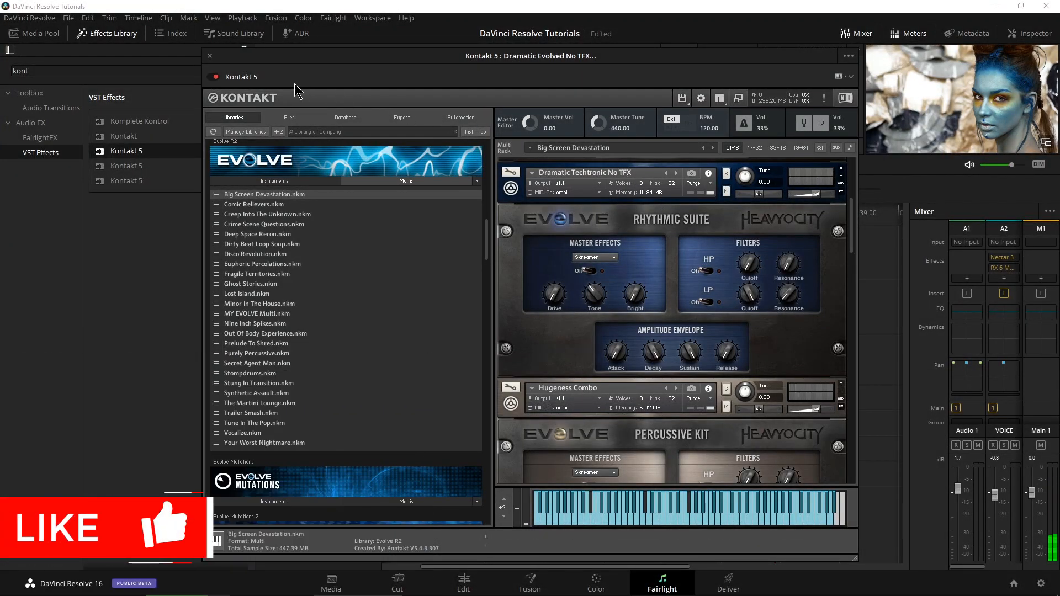
{"action": "left_click", "coordinate": [210, 55]}
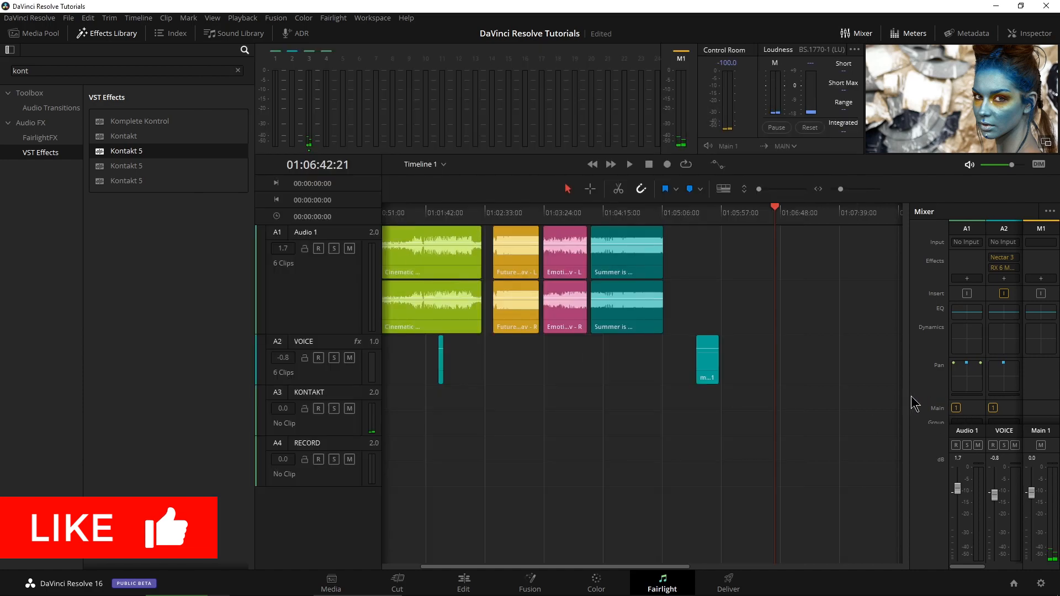
Step: Widen the Fairlight mixer and bring up the RECORD channel's input menu
{"action": "left_click", "coordinate": [863, 34]}
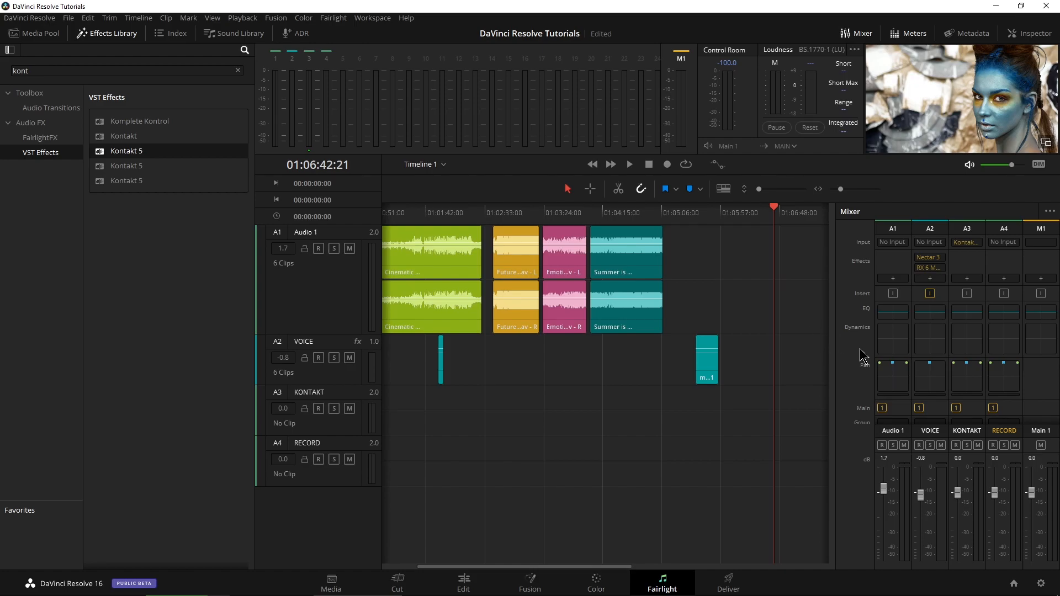
{"action": "mouse_move", "coordinate": [967, 239]}
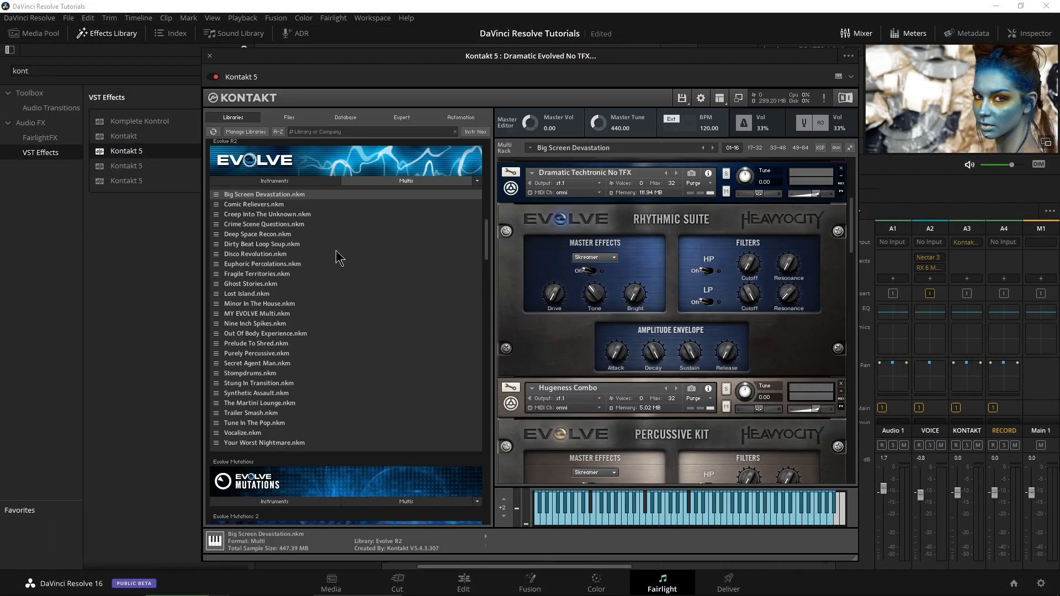
{"action": "left_click", "coordinate": [210, 56]}
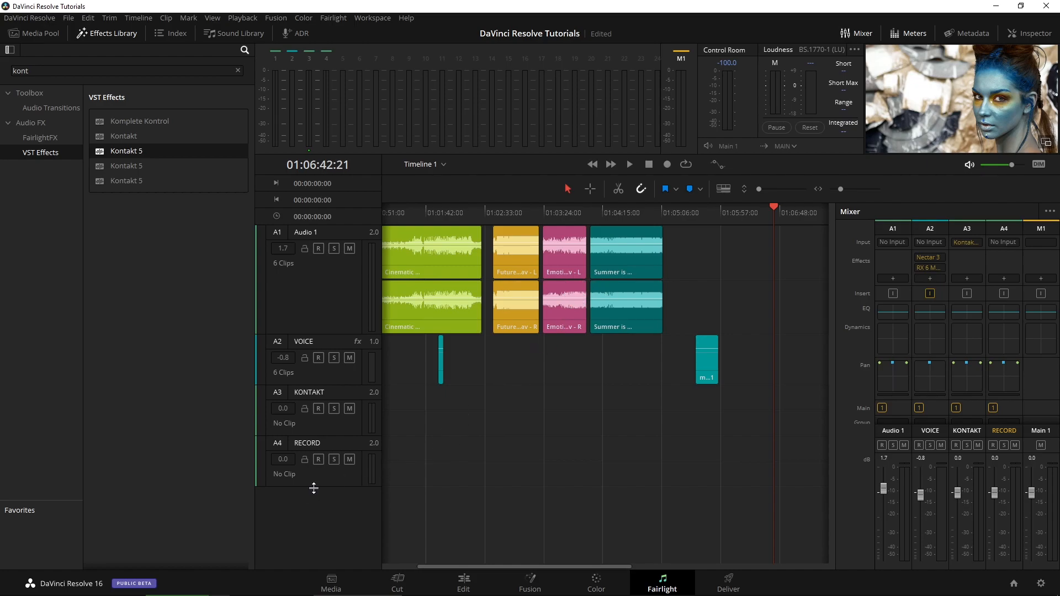
{"action": "mouse_move", "coordinate": [309, 498]}
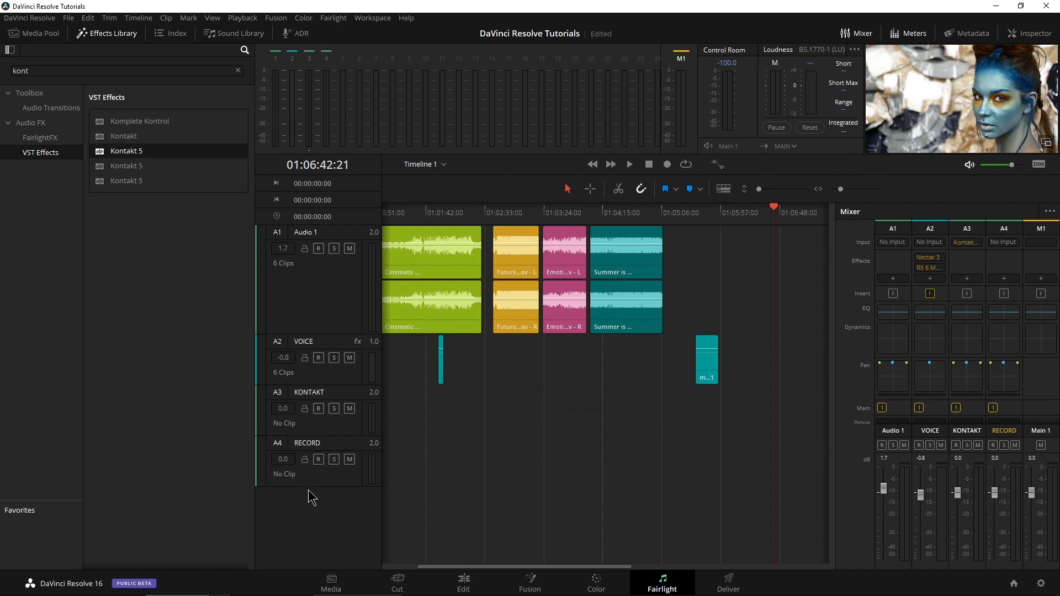
{"action": "mouse_move", "coordinate": [279, 12]}
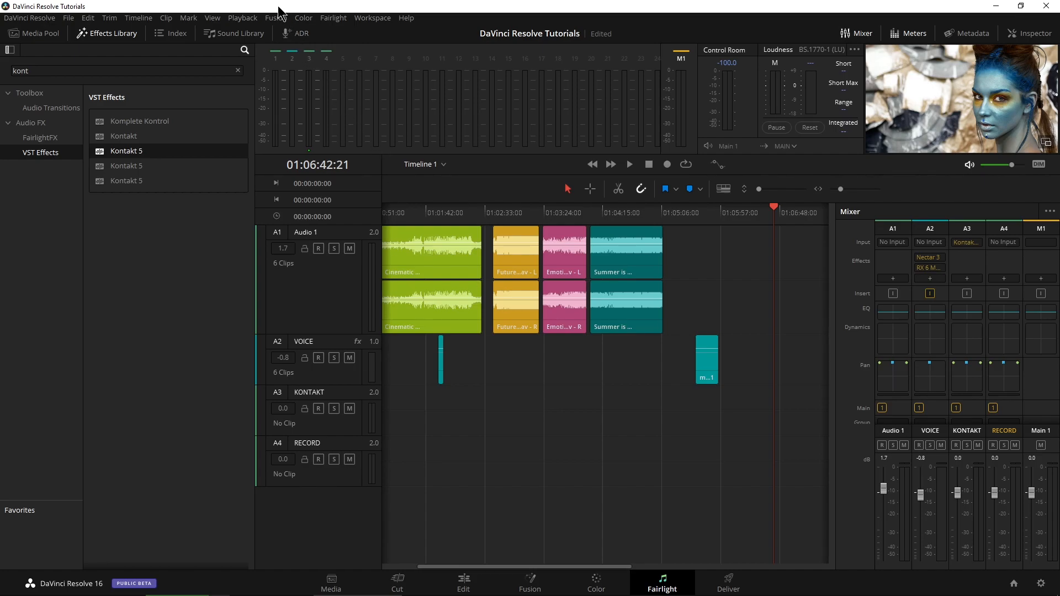
{"action": "left_click", "coordinate": [332, 18]}
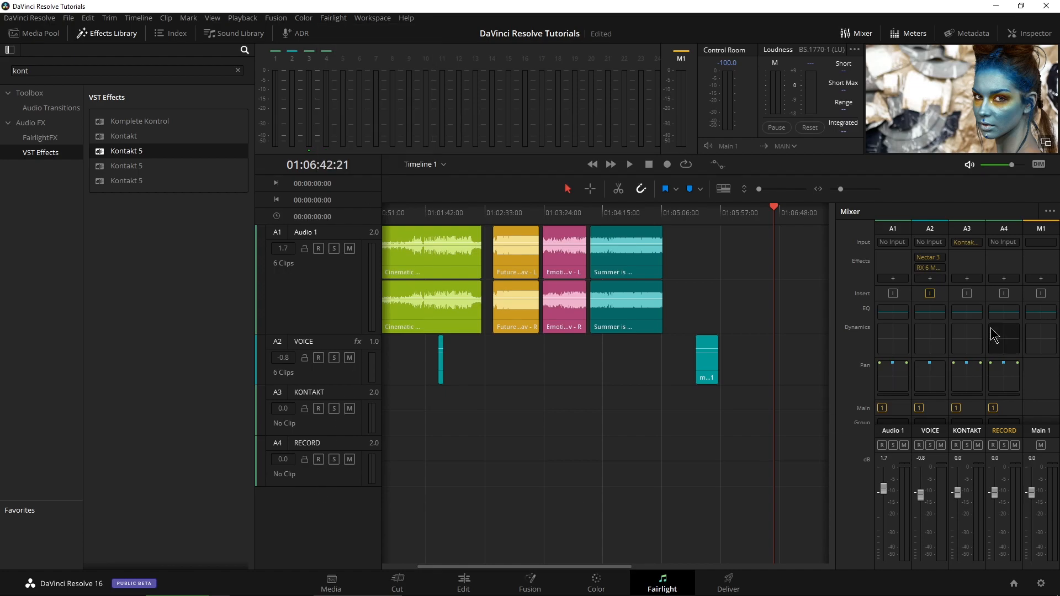
{"action": "left_click", "coordinate": [1003, 241]}
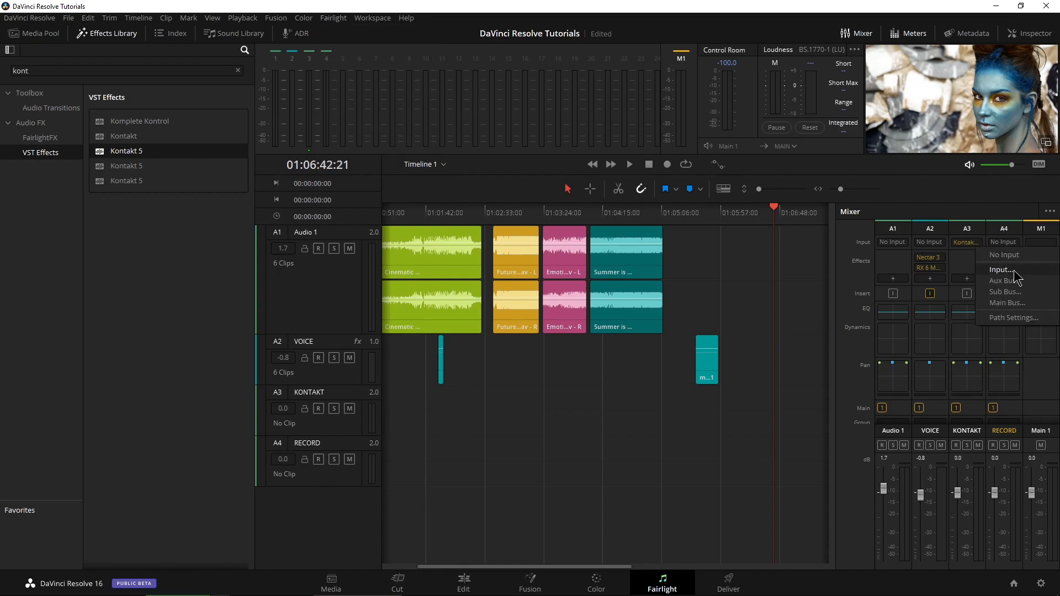
Step: In the patch window set Source to Track Direct, closing and reopening it once
{"action": "left_click", "coordinate": [1003, 269]}
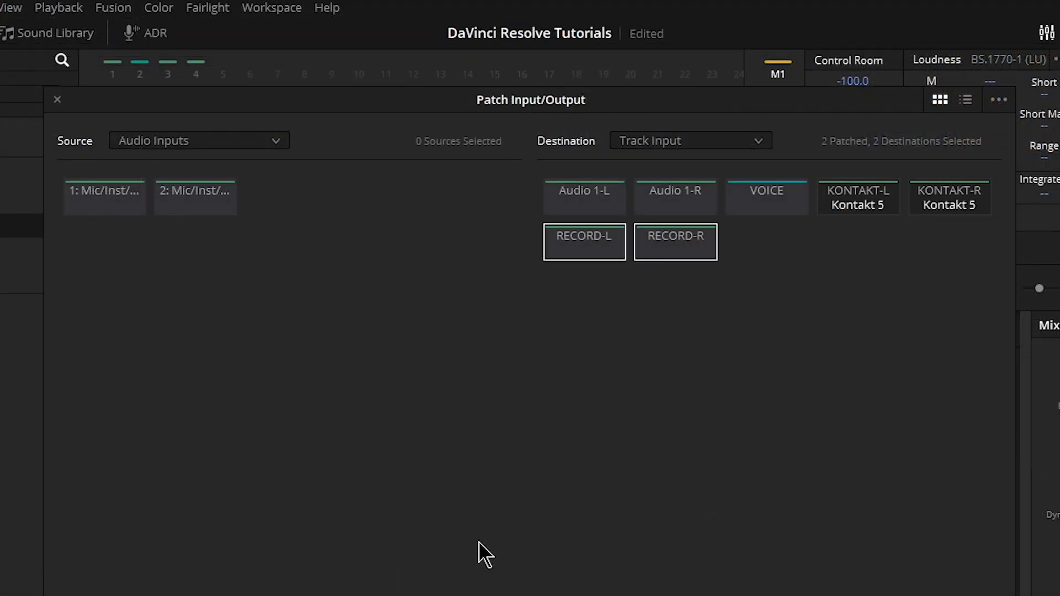
{"action": "left_click", "coordinate": [199, 140]}
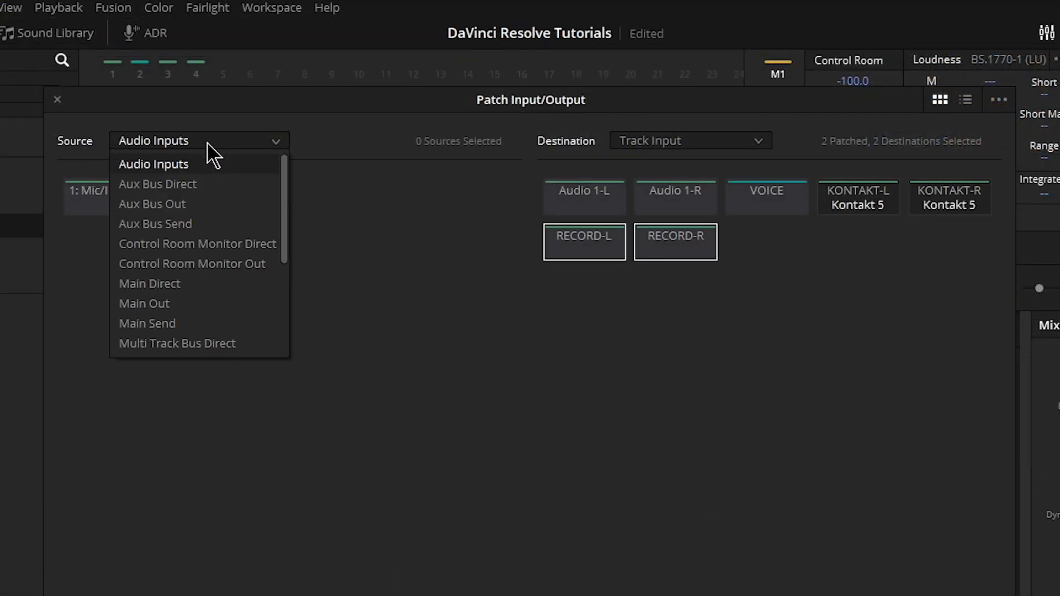
{"action": "scroll", "scroll_direction": "down", "scroll_amount": 3}
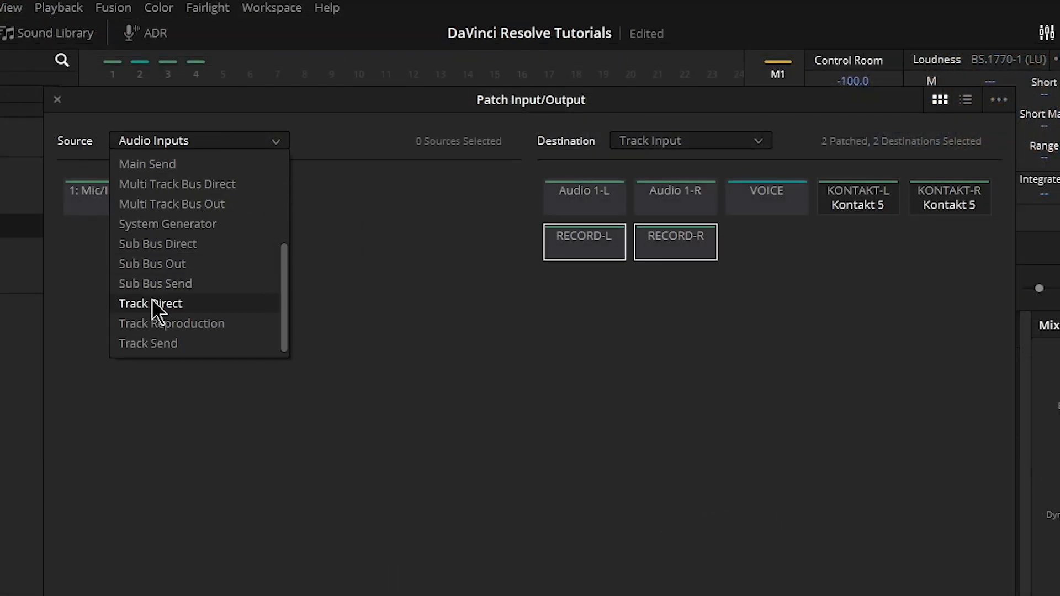
{"action": "left_click", "coordinate": [150, 303]}
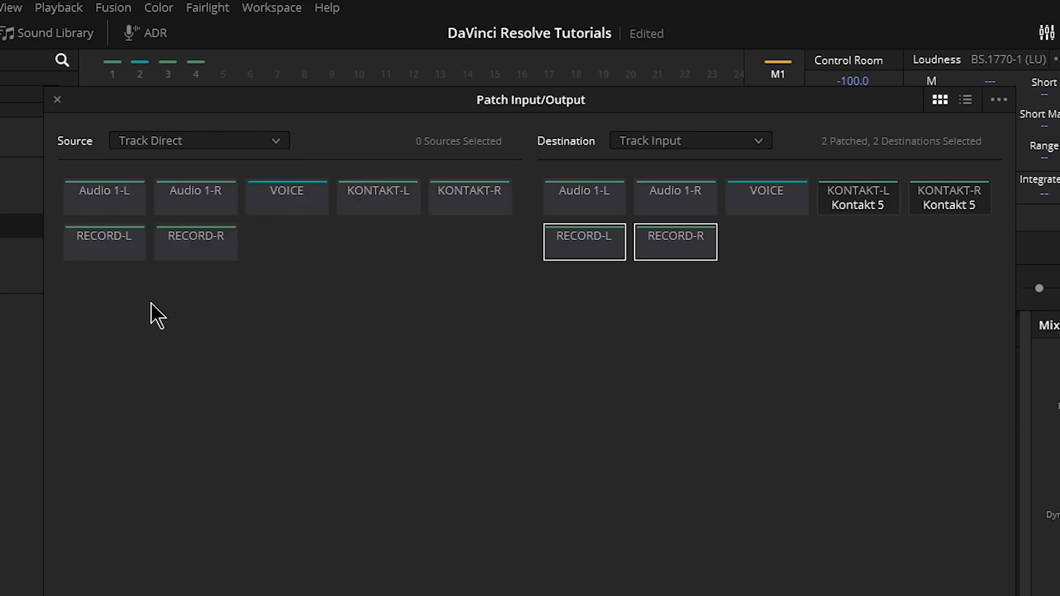
{"action": "mouse_move", "coordinate": [682, 166]}
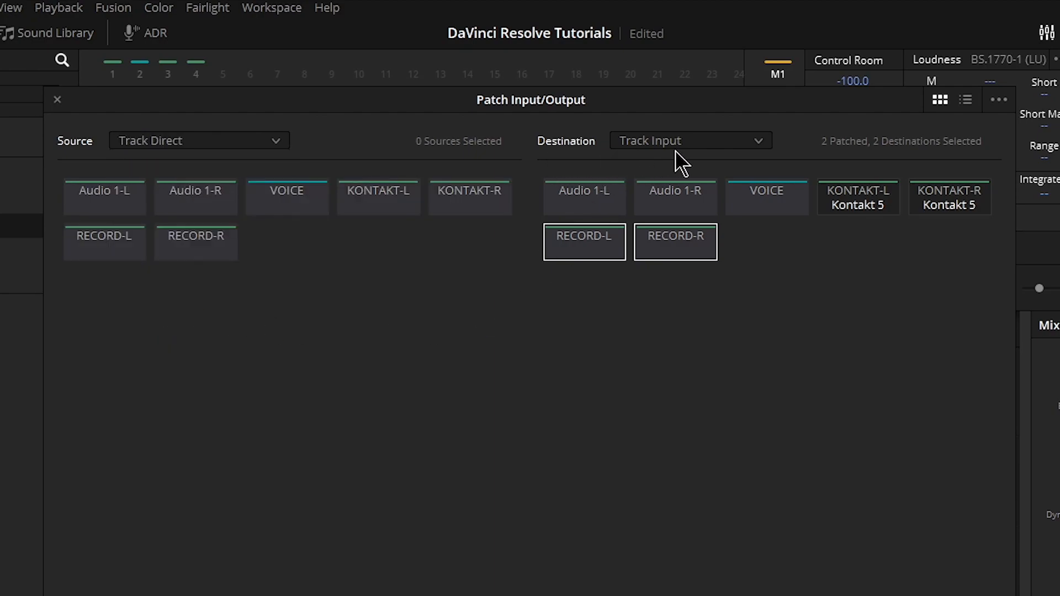
{"action": "left_click", "coordinate": [688, 140]}
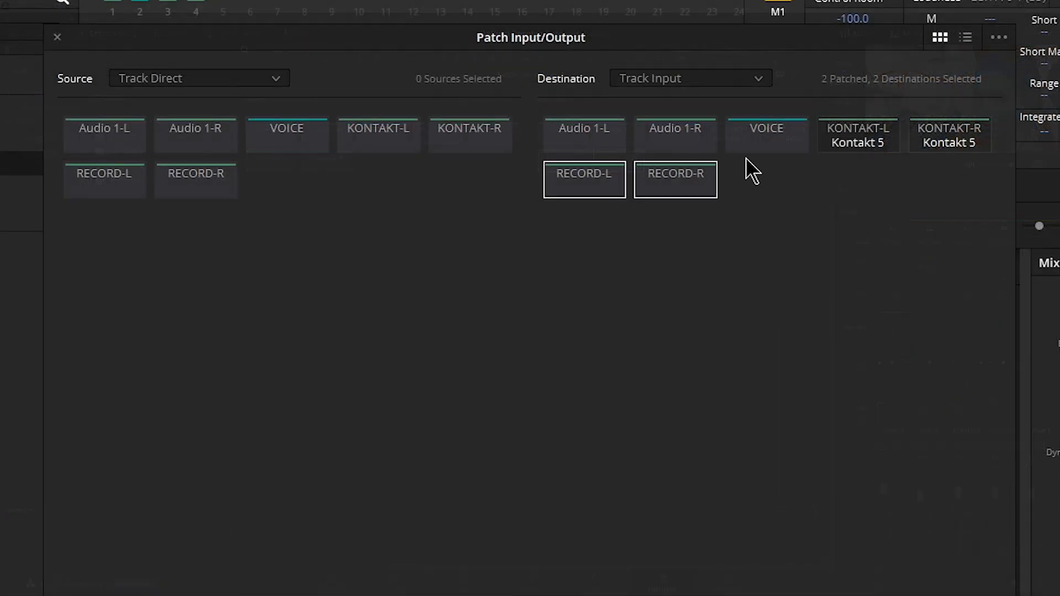
{"action": "mouse_move", "coordinate": [605, 223]}
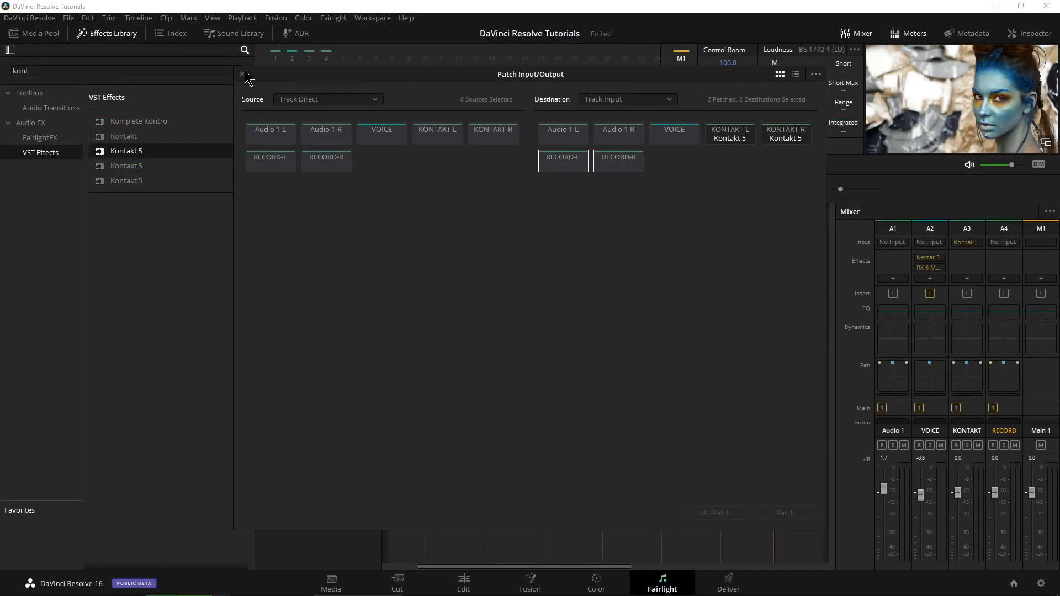
{"action": "left_click", "coordinate": [332, 18]}
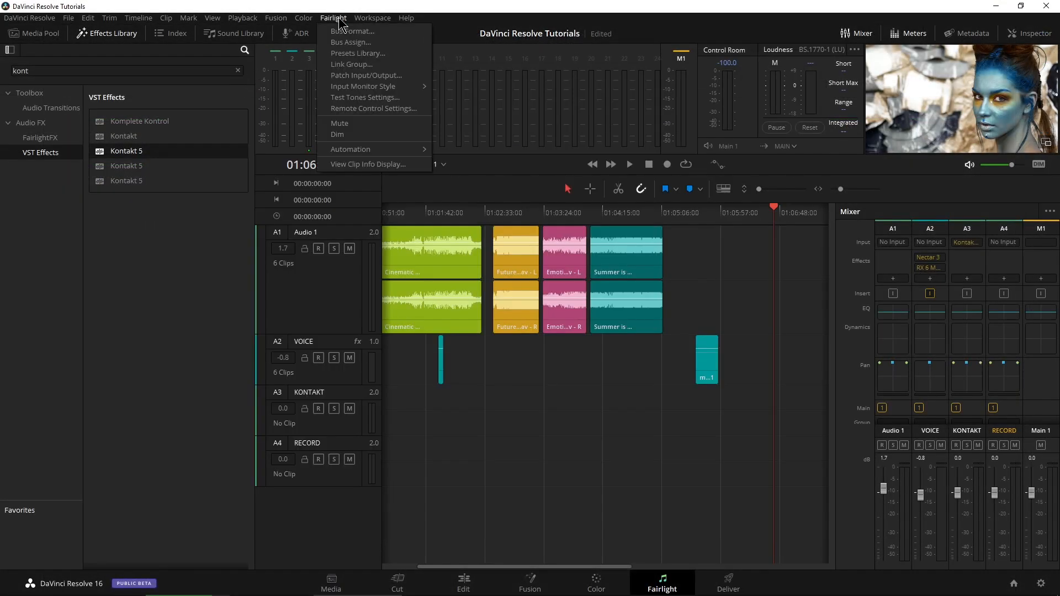
{"action": "left_click", "coordinate": [365, 75]}
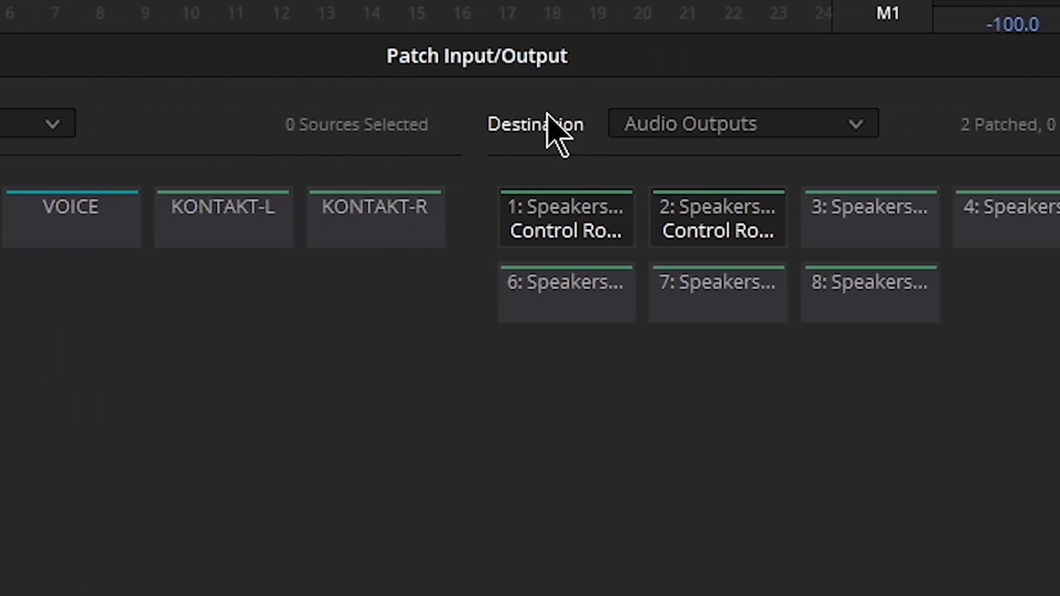
Step: Set Destination to Track Input and patch KONTAKT-L/R into RECORD-L/R
{"action": "left_click", "coordinate": [740, 123]}
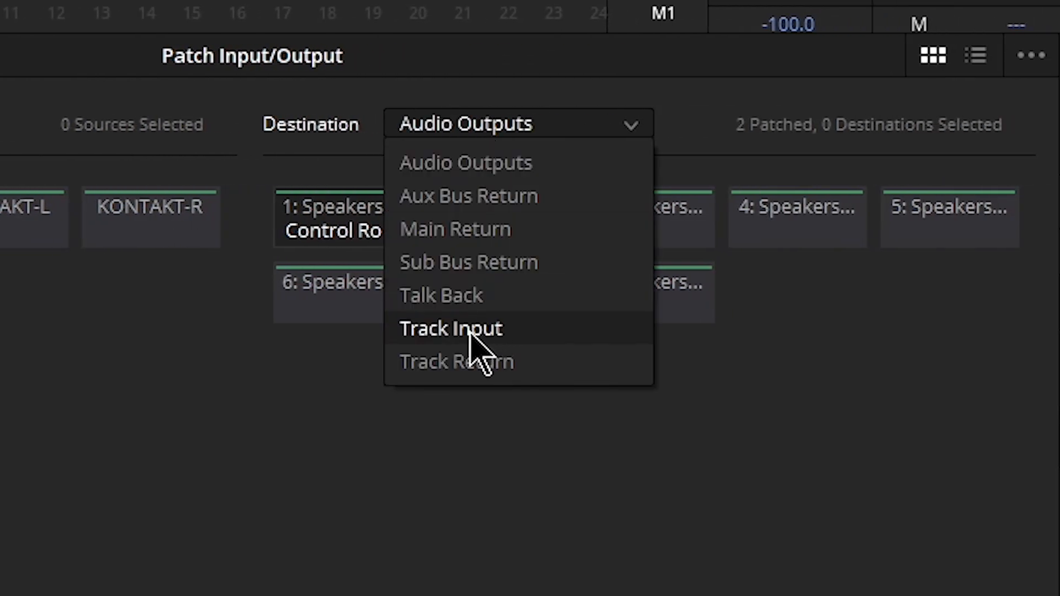
{"action": "left_click", "coordinate": [450, 329]}
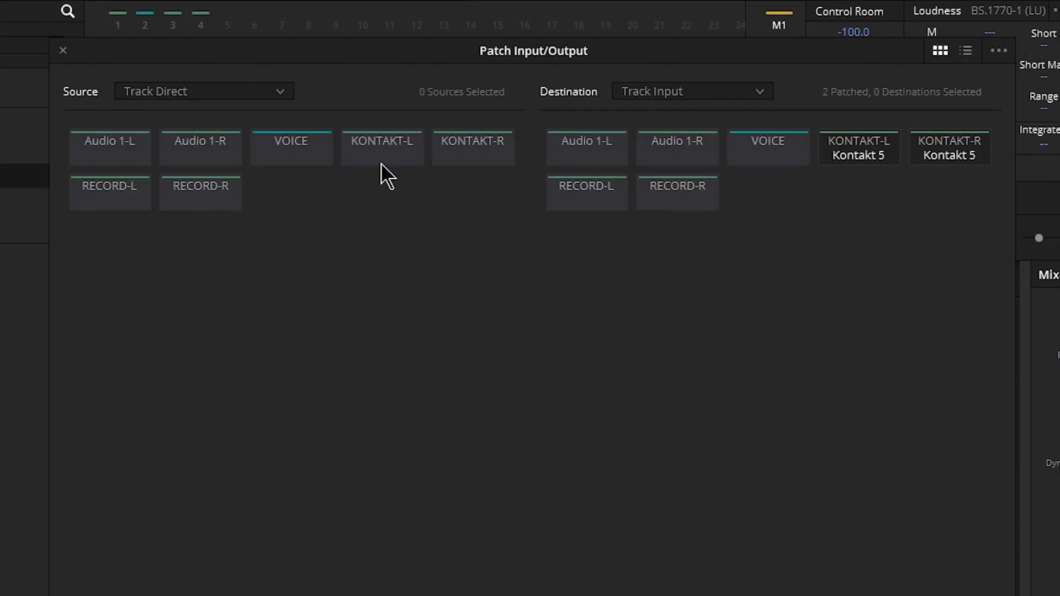
{"action": "left_click", "coordinate": [381, 147]}
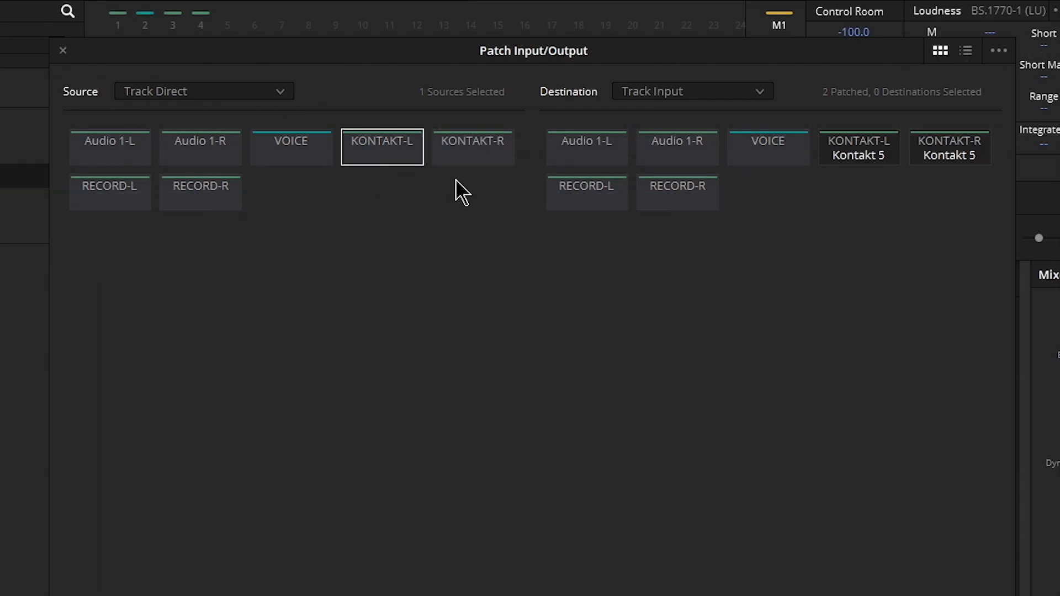
{"action": "left_click", "coordinate": [471, 146]}
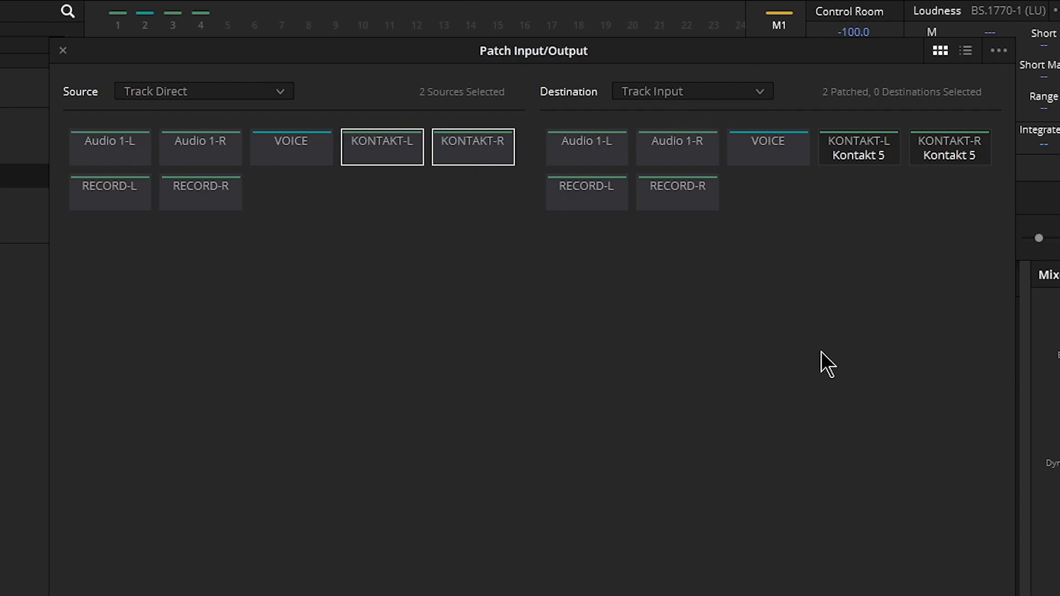
{"action": "mouse_move", "coordinate": [585, 276]}
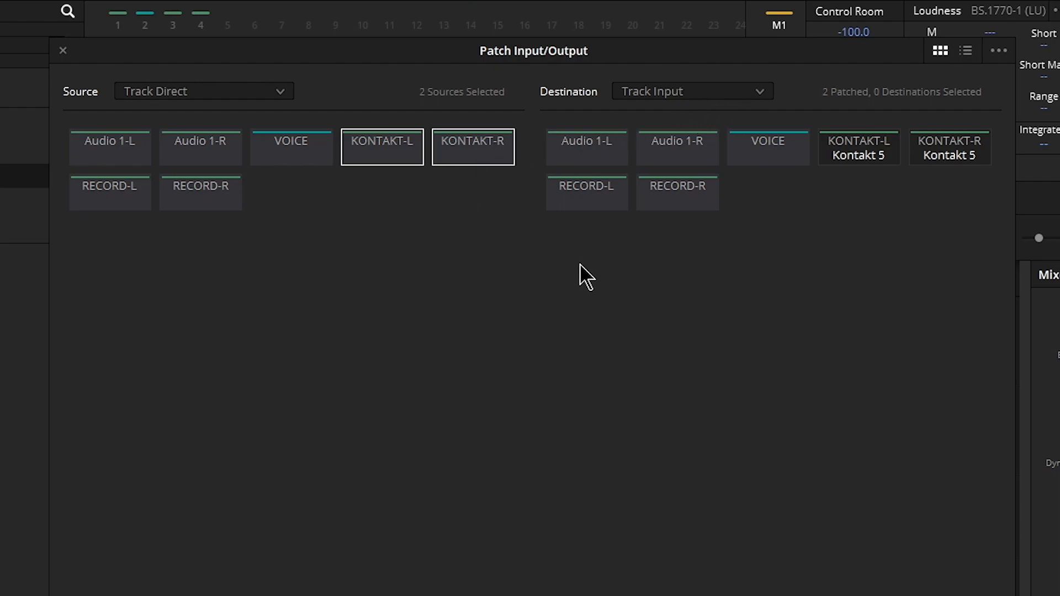
{"action": "left_click", "coordinate": [586, 185]}
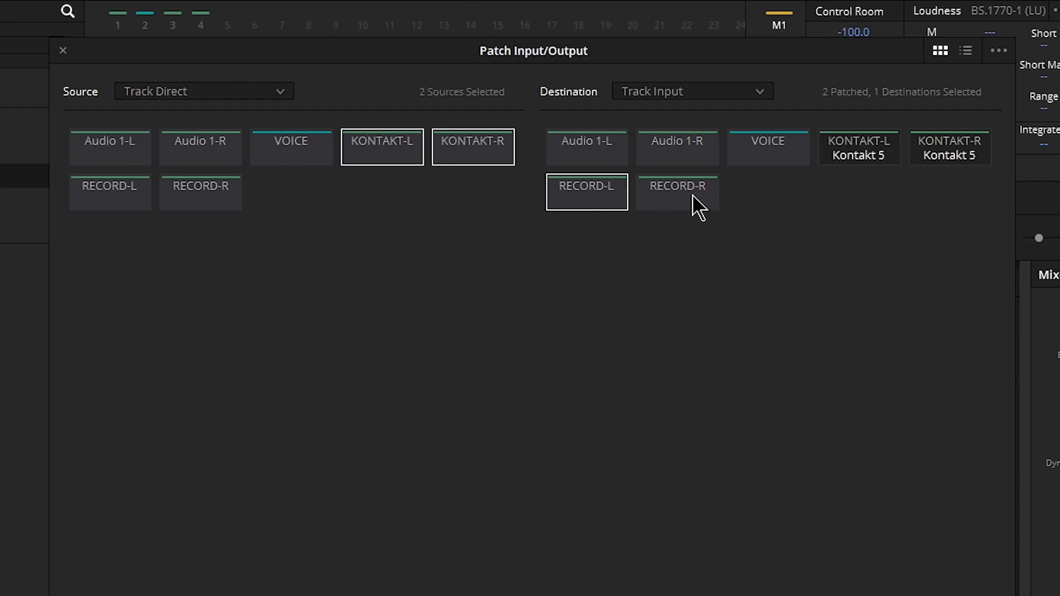
{"action": "left_click", "coordinate": [677, 191]}
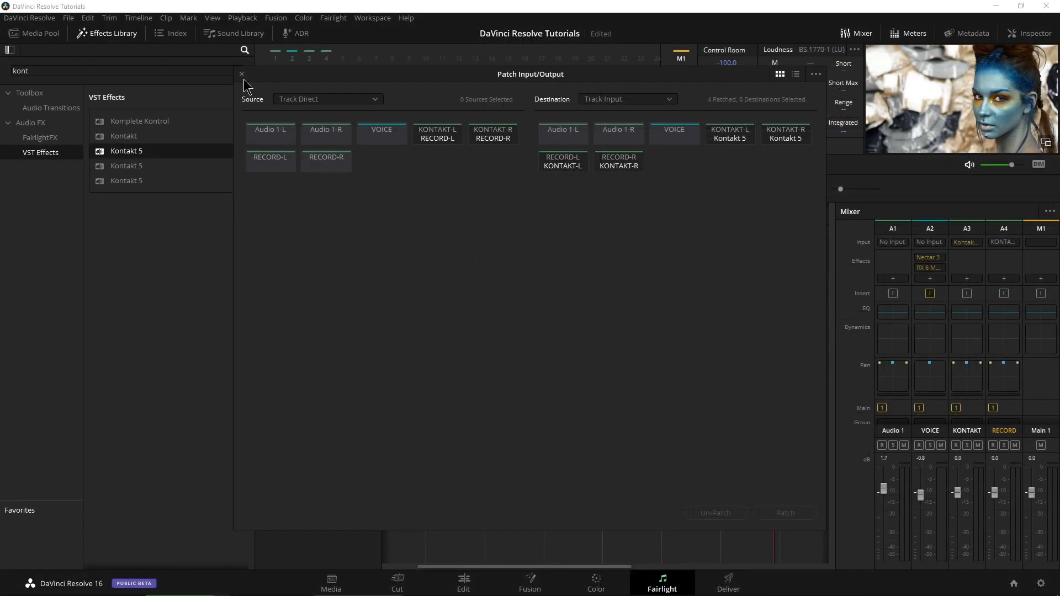
Step: Set KONTAKT's Direct Output to On, pre-fader, in its path settings
{"action": "left_click", "coordinate": [242, 74]}
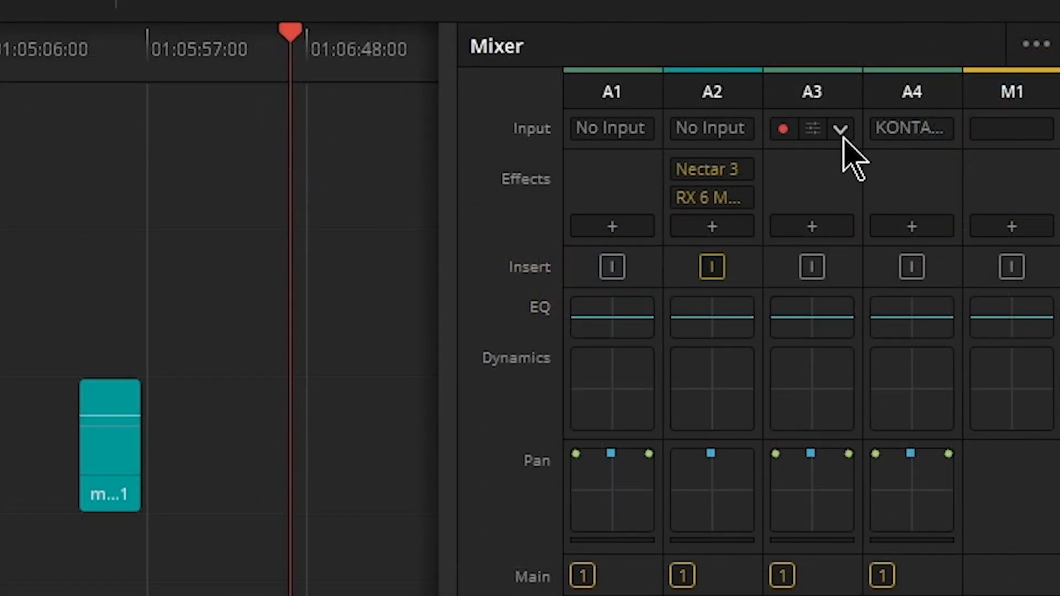
{"action": "left_click", "coordinate": [841, 128]}
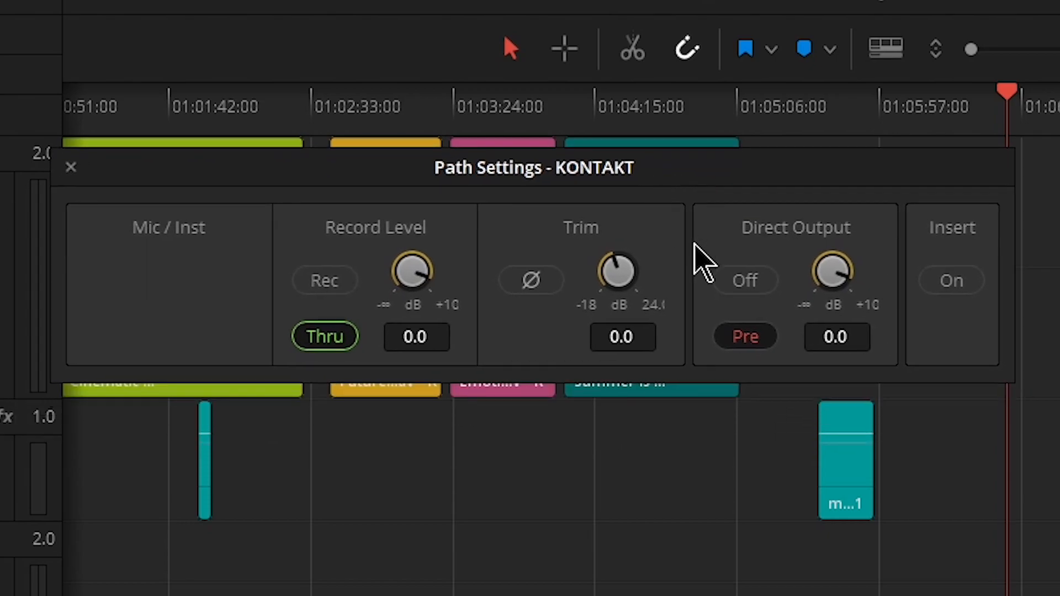
{"action": "mouse_move", "coordinate": [745, 279]}
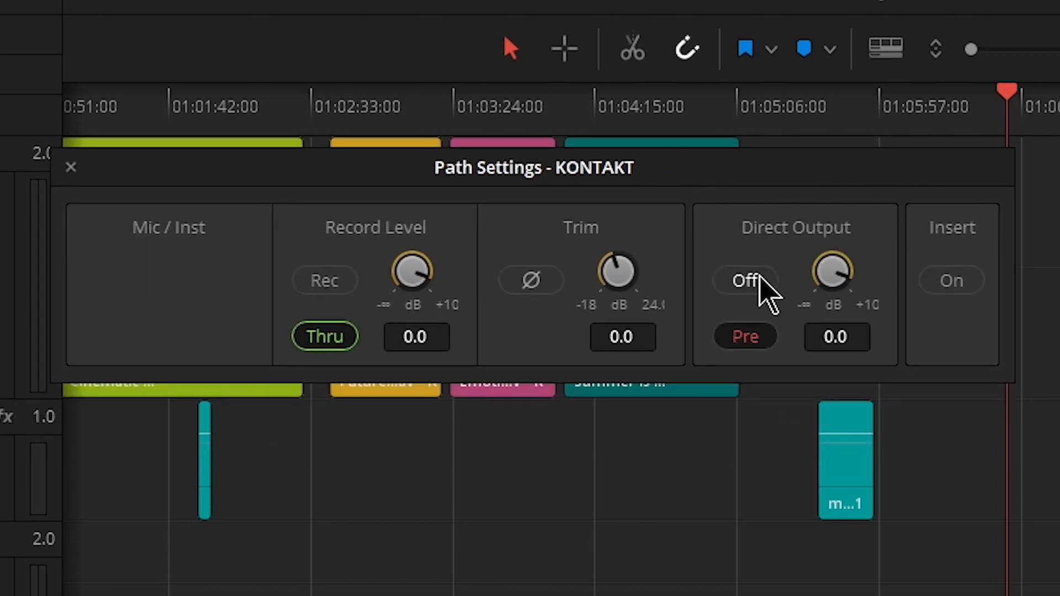
{"action": "left_click", "coordinate": [744, 279]}
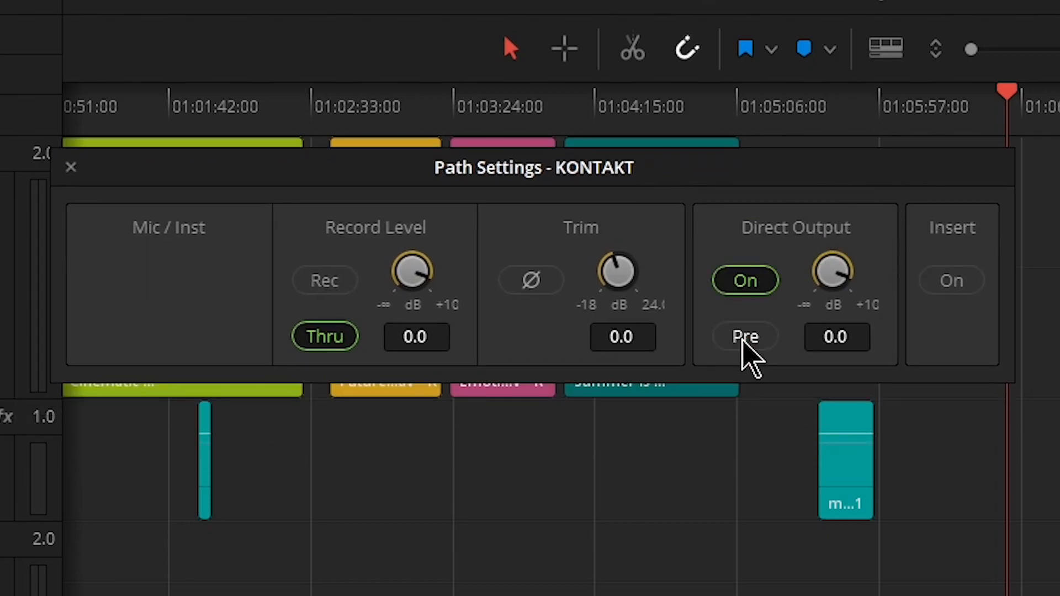
{"action": "left_click", "coordinate": [744, 336]}
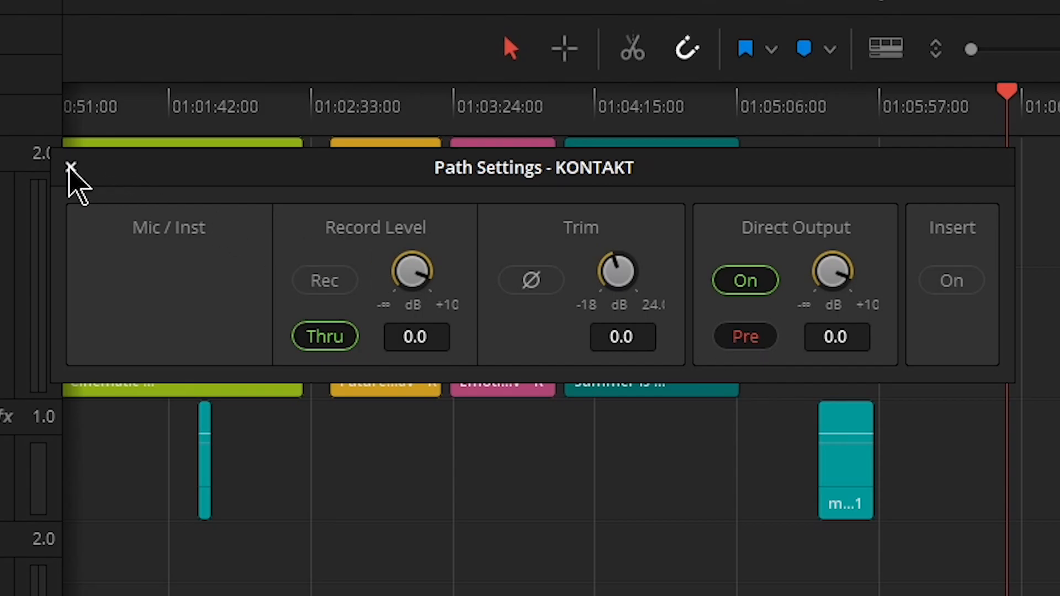
{"action": "left_click", "coordinate": [71, 168]}
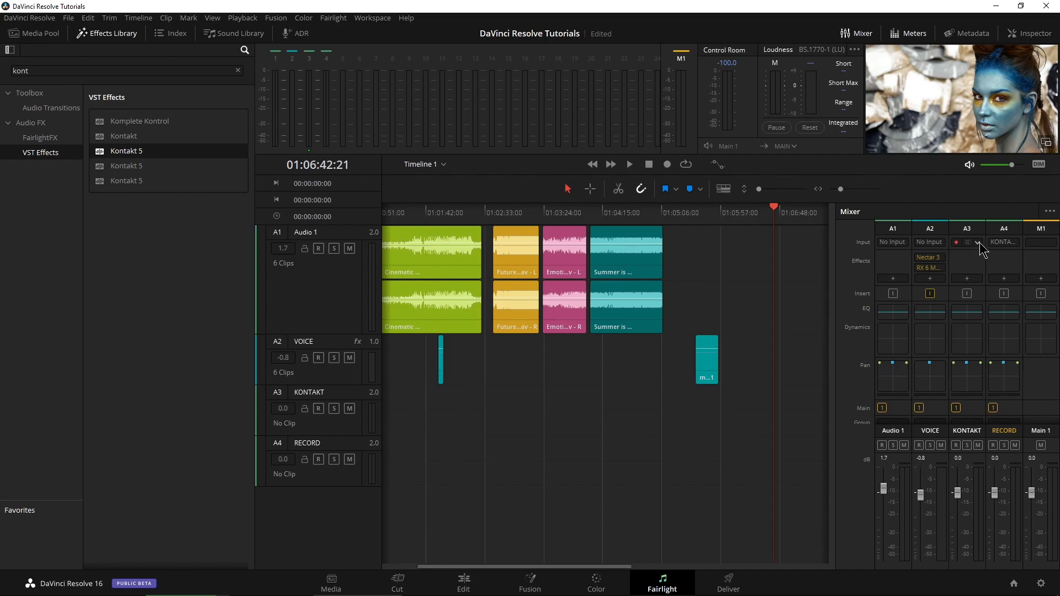
Step: Recheck the KONTAKT path settings and close them again
{"action": "left_click", "coordinate": [980, 242]}
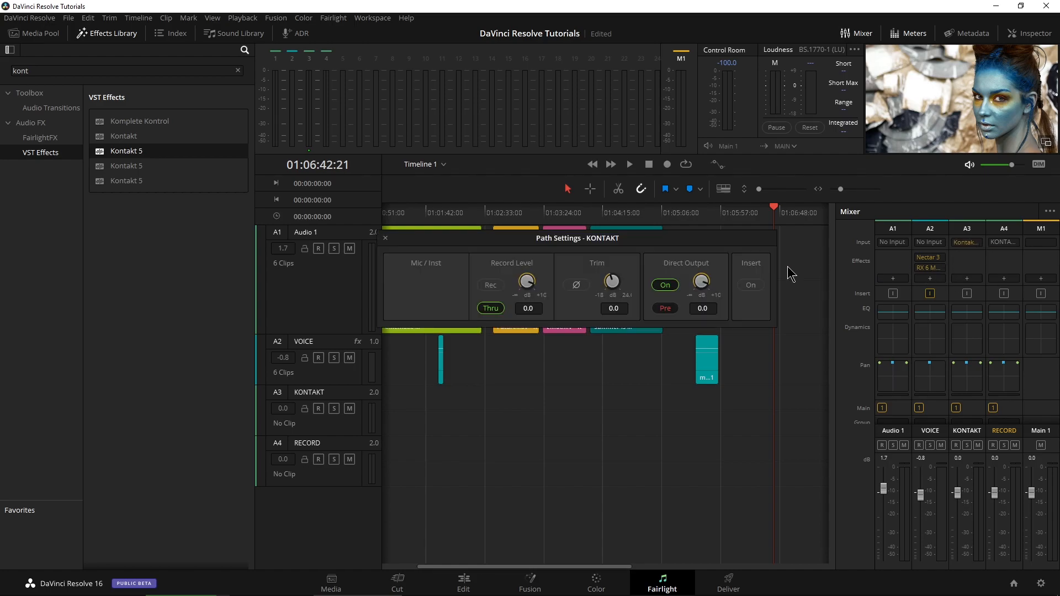
{"action": "mouse_move", "coordinate": [393, 230]}
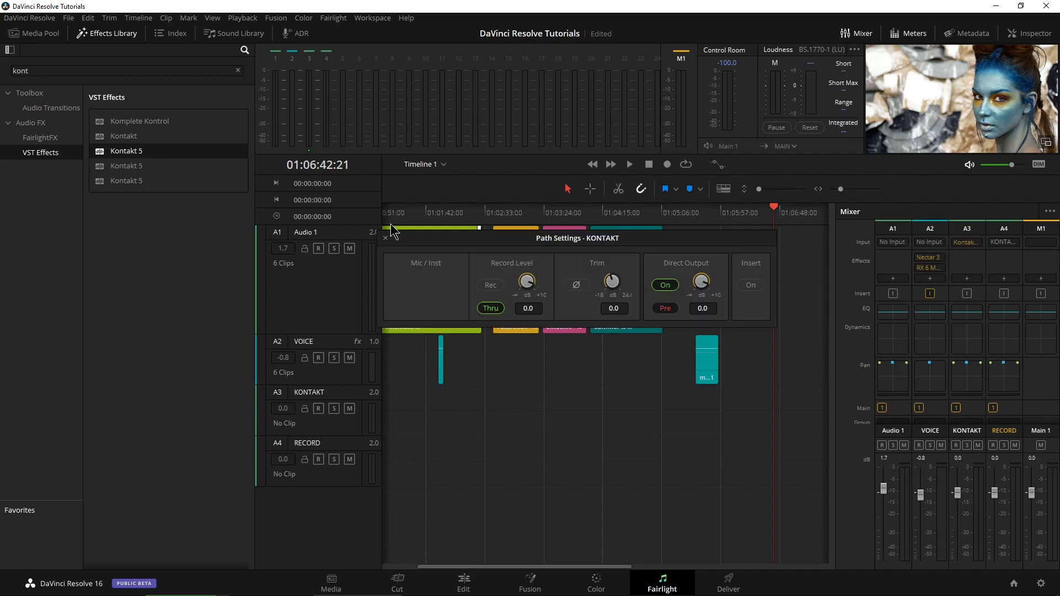
{"action": "left_click", "coordinate": [385, 237]}
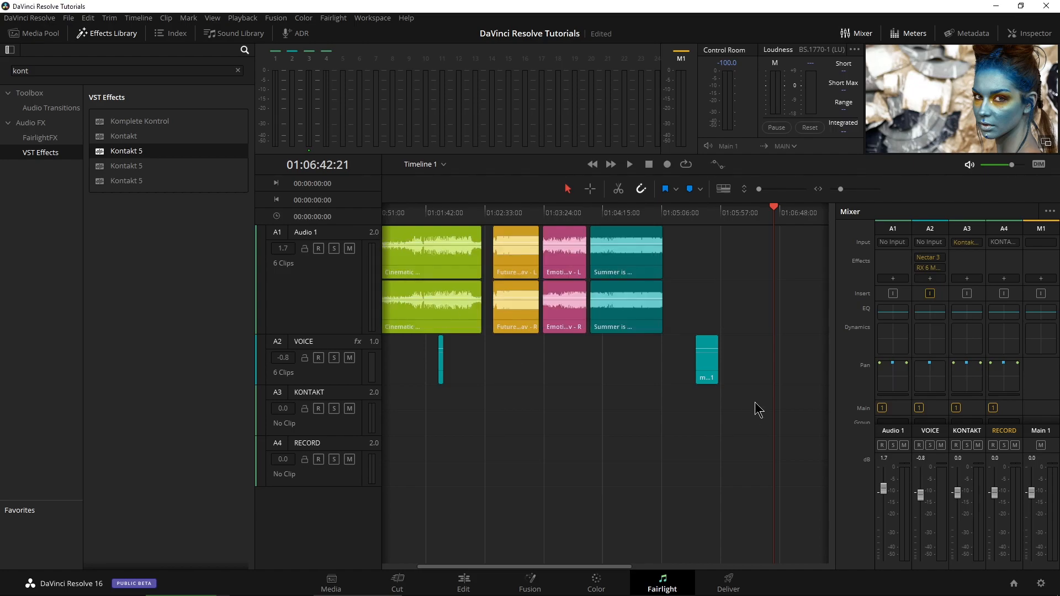
{"action": "mouse_move", "coordinate": [565, 461]}
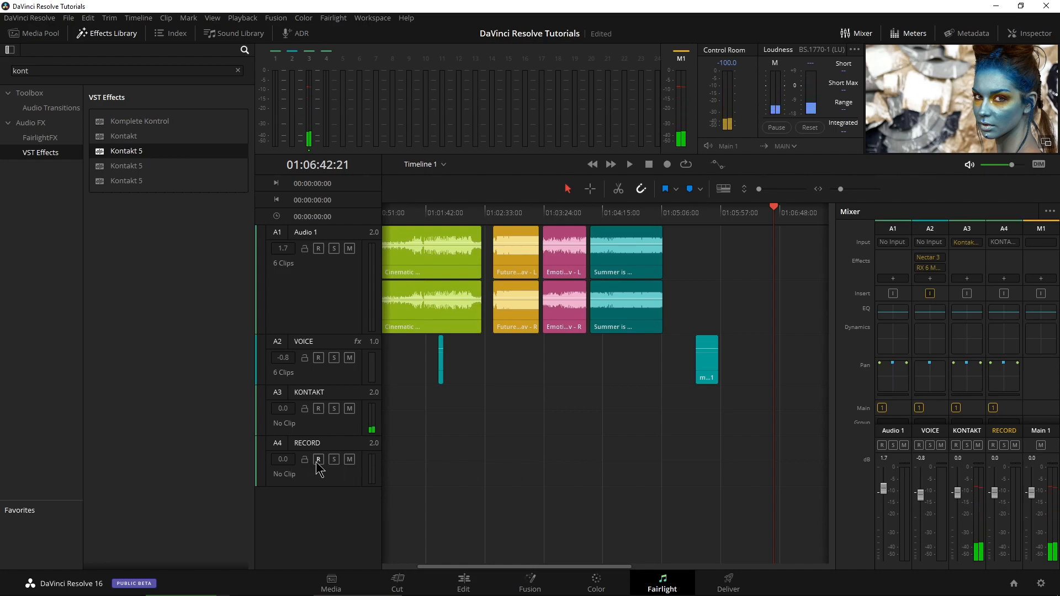
Step: Arm the RECORD track and reopen the Kontakt 5 instrument window
{"action": "left_click", "coordinate": [318, 460]}
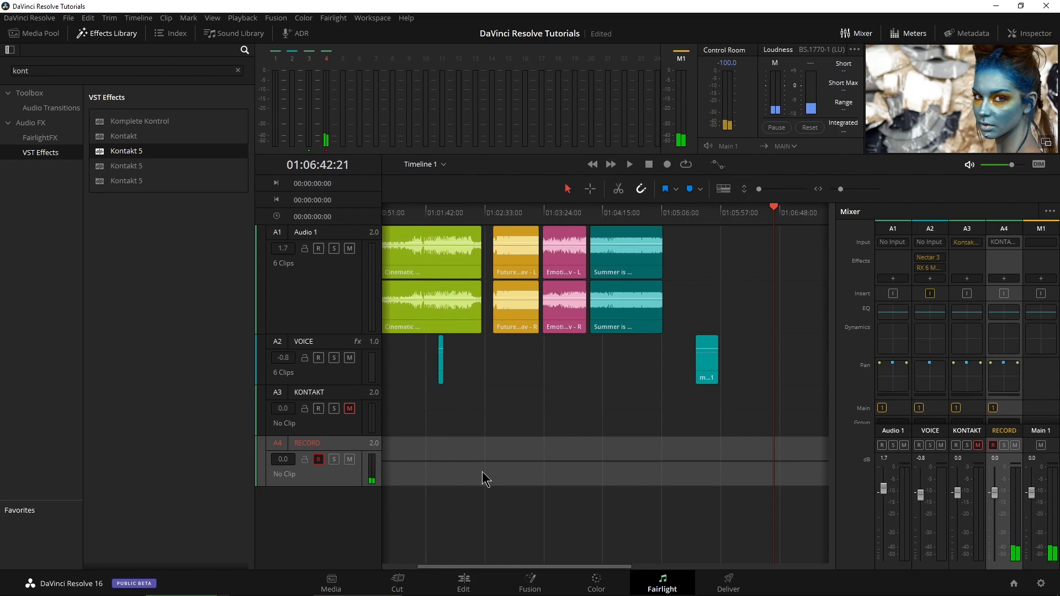
{"action": "double_click", "coordinate": [126, 151]}
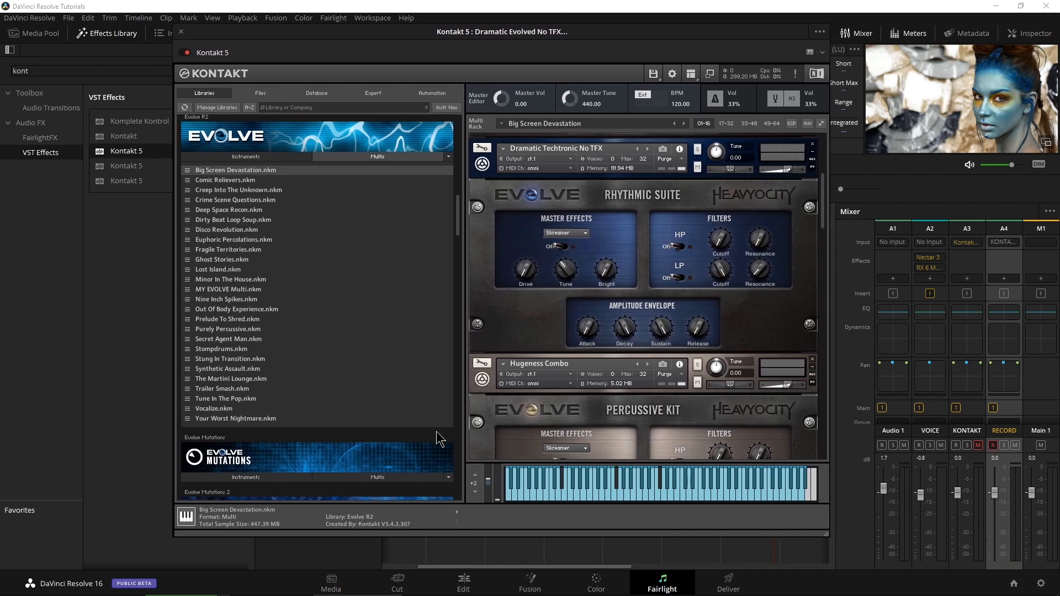
{"action": "mouse_move", "coordinate": [592, 426]}
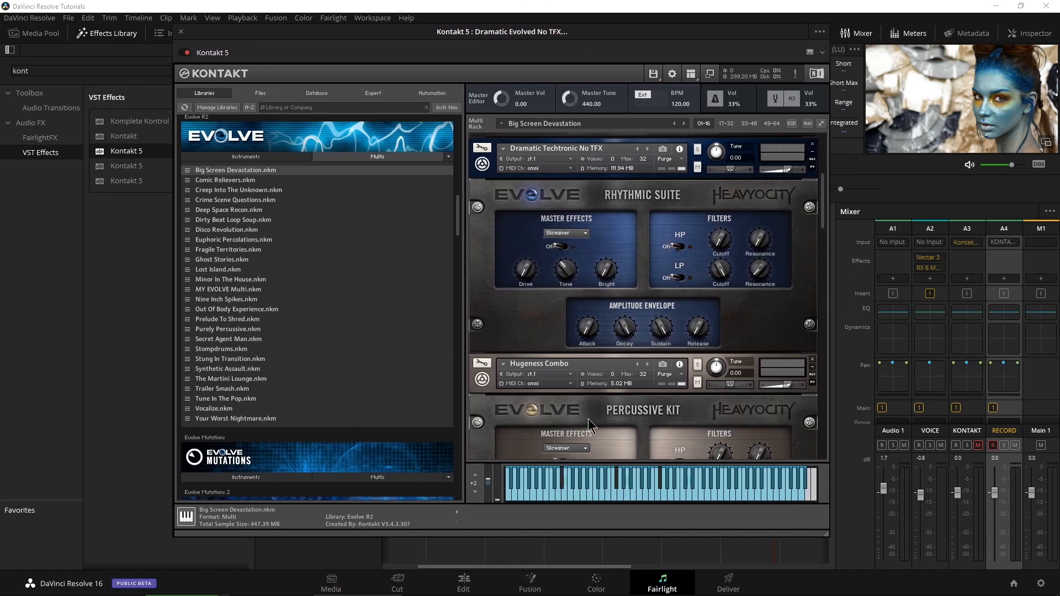
Step: Play a few notes in Kontakt 5 to confirm signal on the meters, then close the instrument window
{"action": "left_click", "coordinate": [580, 501]}
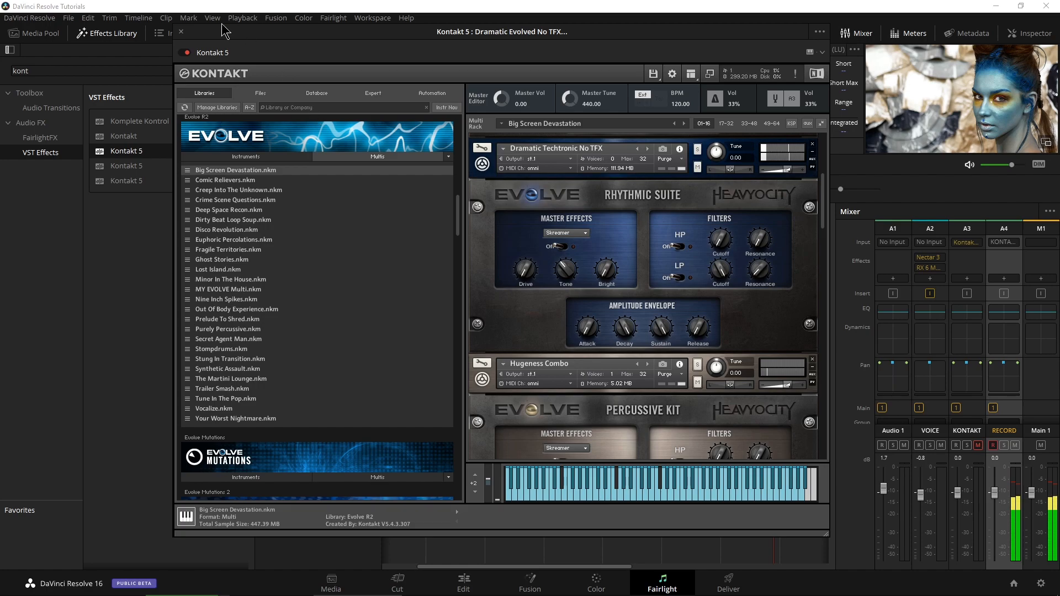
{"action": "left_click", "coordinate": [180, 32]}
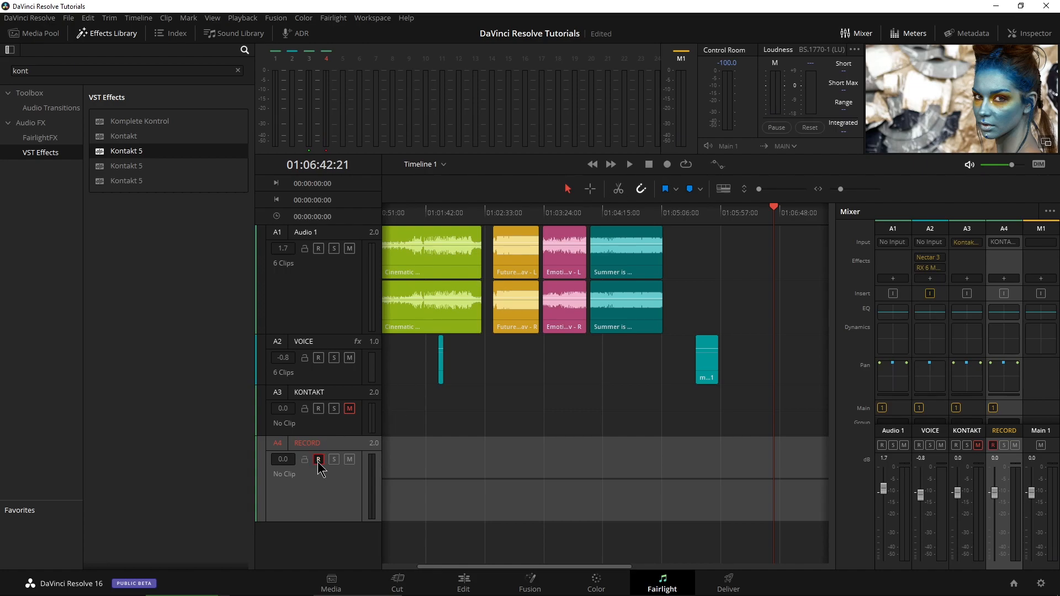
{"action": "mouse_move", "coordinate": [667, 165]}
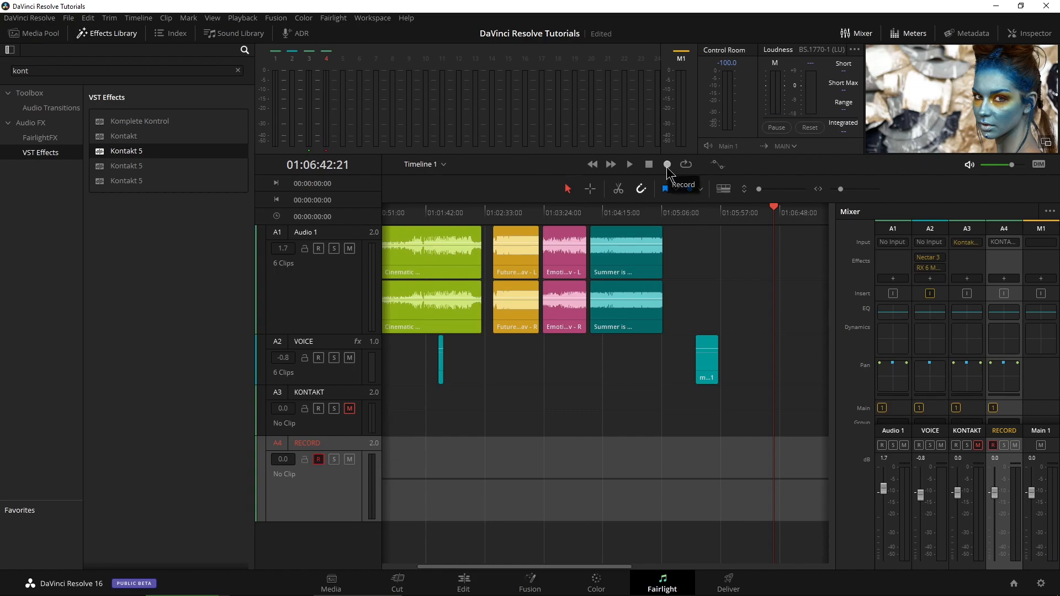
Step: Record the Kontakt performance onto the RECORD track, review it, and switch to the Edit page
{"action": "left_click", "coordinate": [667, 164]}
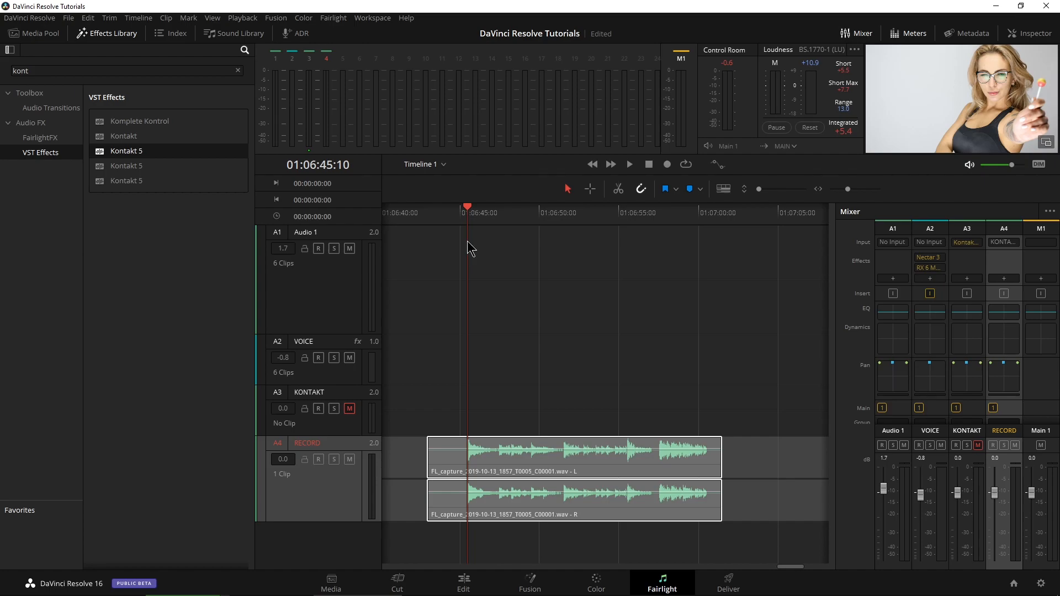
{"action": "left_click", "coordinate": [628, 165]}
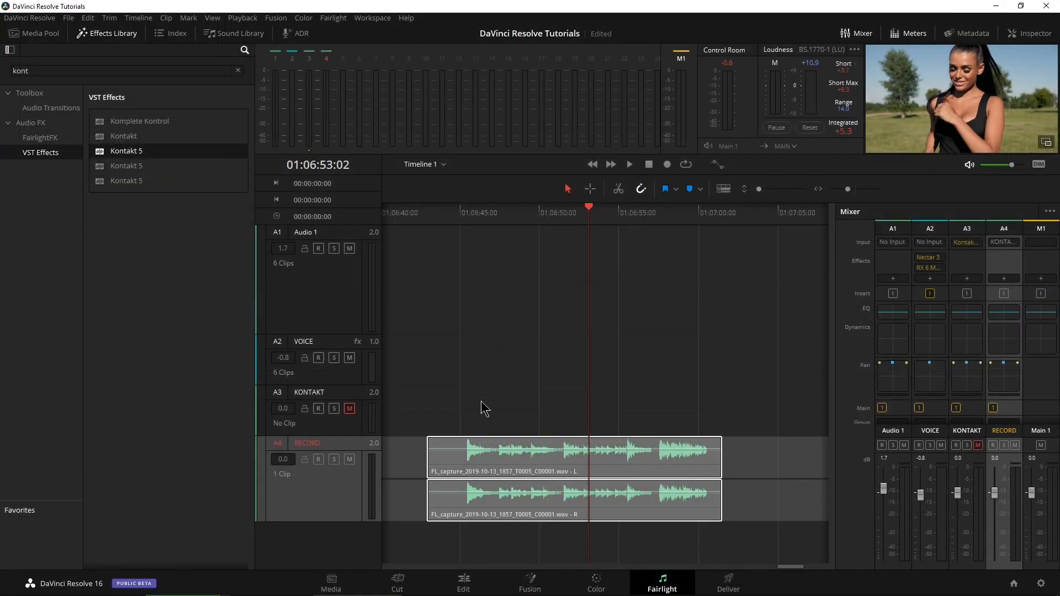
{"action": "left_click", "coordinate": [463, 583]}
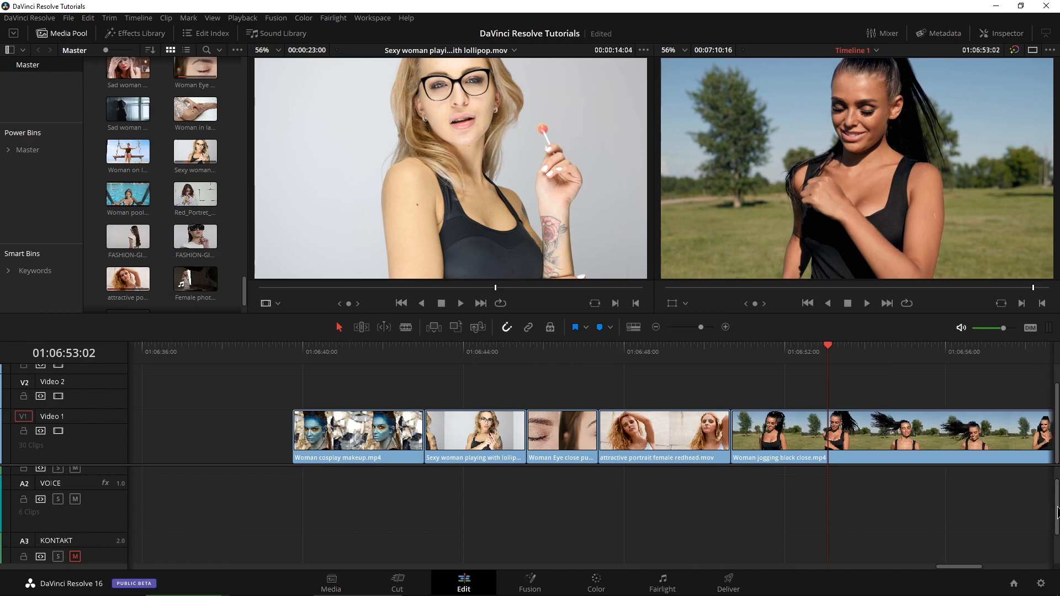
Step: Locate the FL_capture clip on A4 RECORD and place it beneath the video clips
{"action": "scroll", "scroll_direction": "down", "scroll_amount": 3}
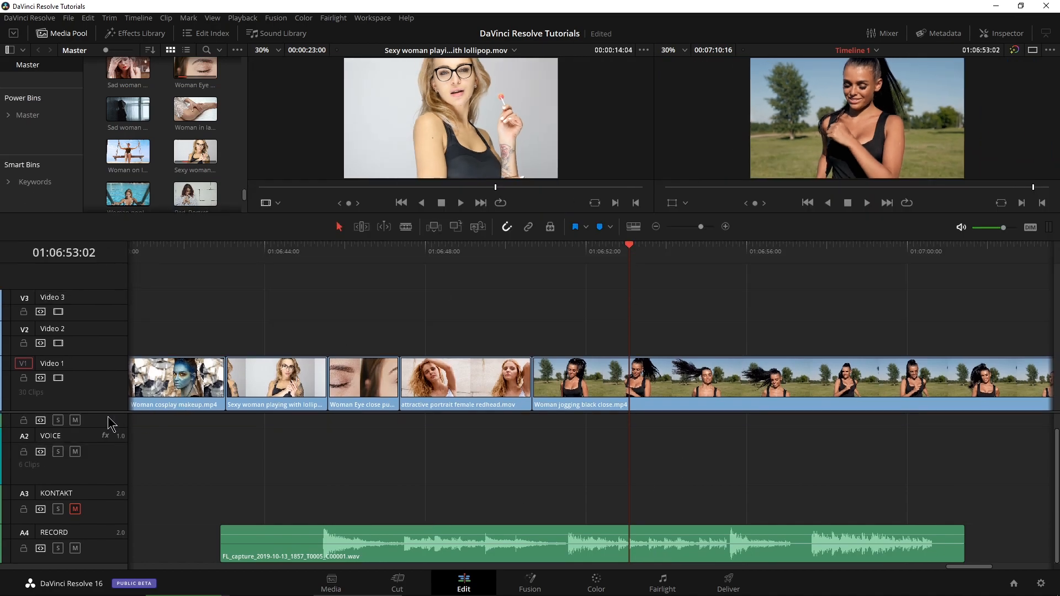
{"action": "scroll", "scroll_direction": "down", "scroll_amount": 3}
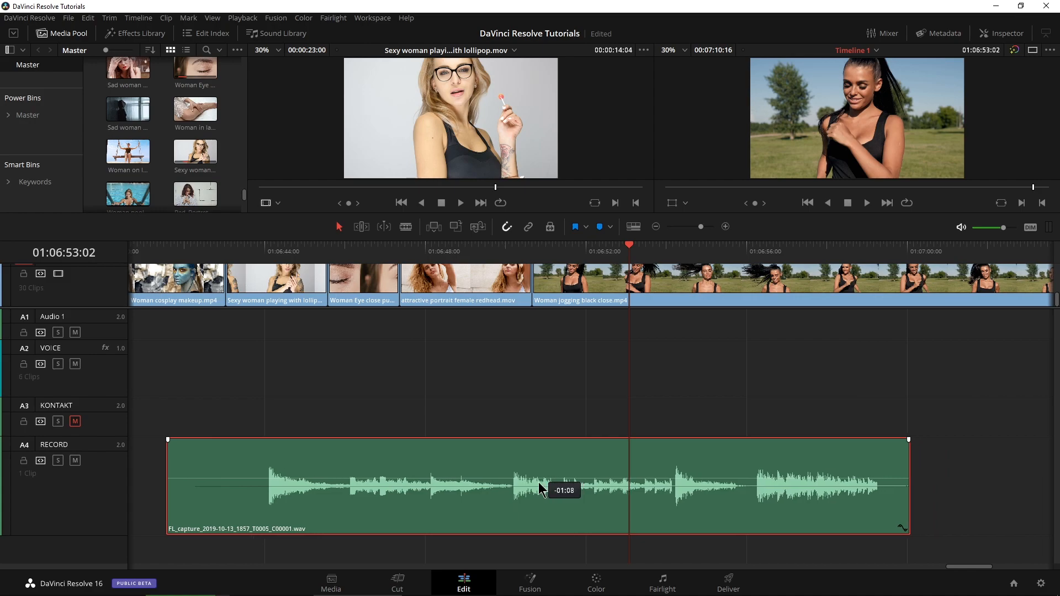
{"action": "scroll", "scroll_direction": "left", "scroll_amount": 3}
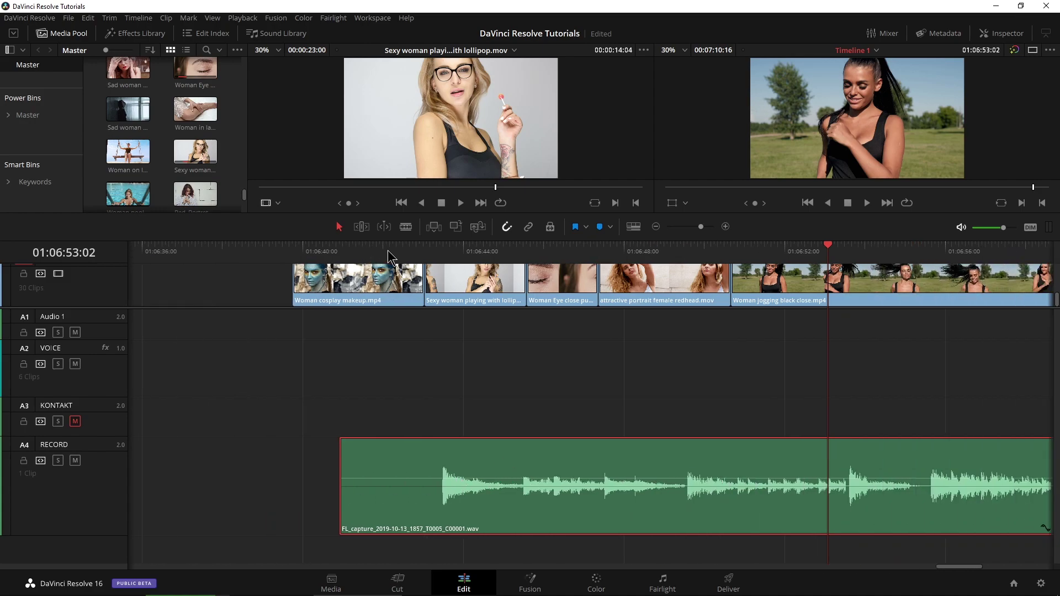
{"action": "left_click", "coordinate": [440, 251]}
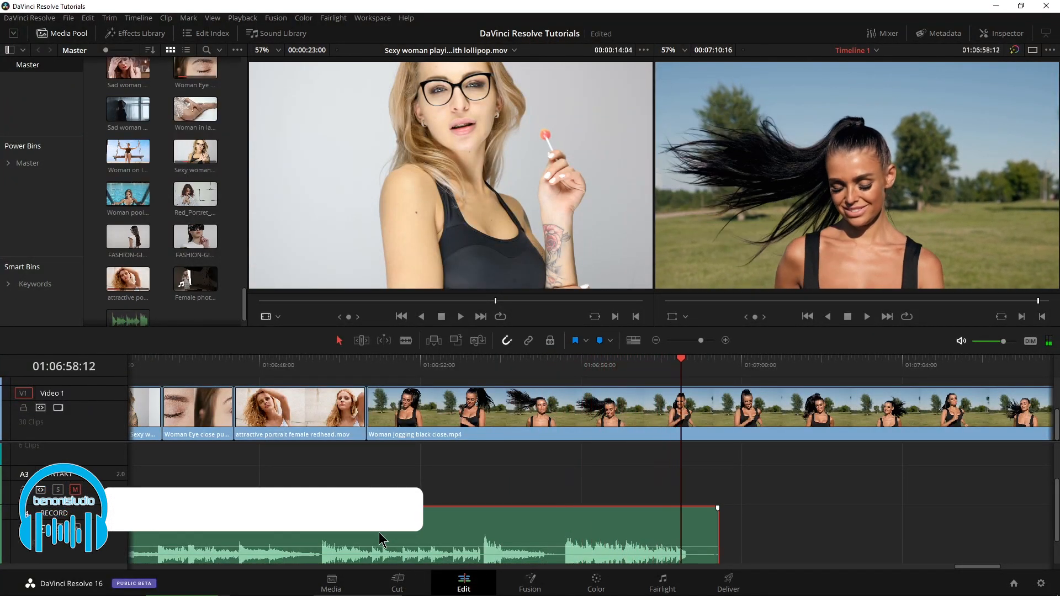
Step: Check the recorded clip on the Fairlight page and return to the Edit page
{"action": "left_click", "coordinate": [662, 583]}
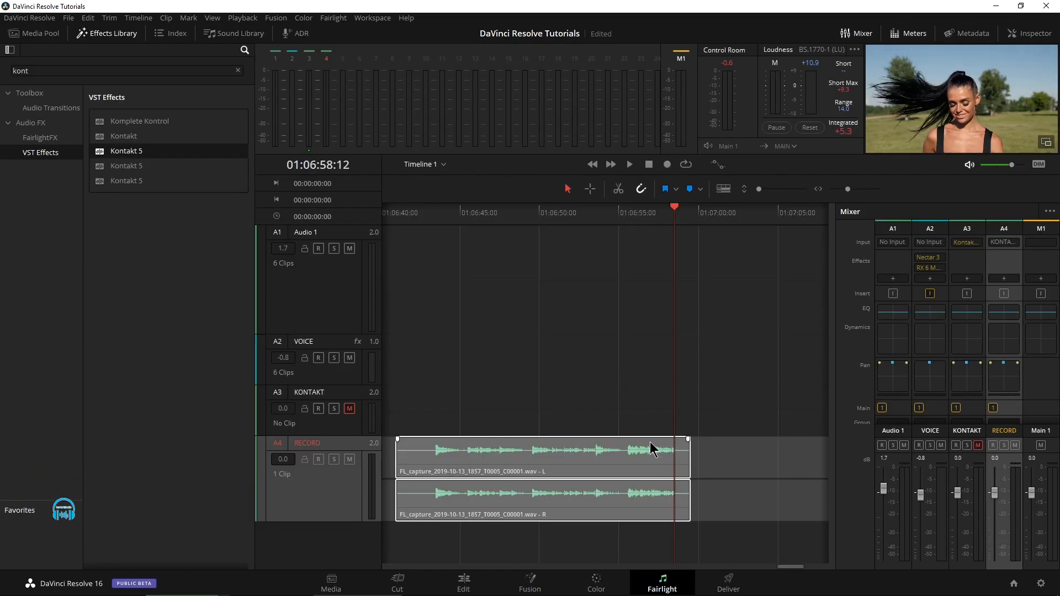
{"action": "left_click", "coordinate": [463, 583]}
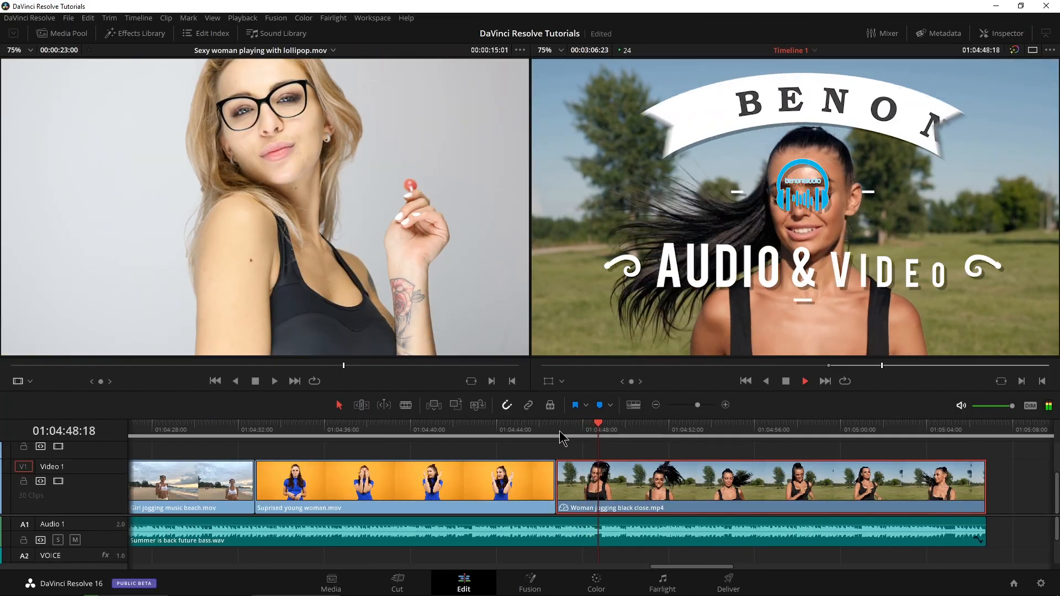